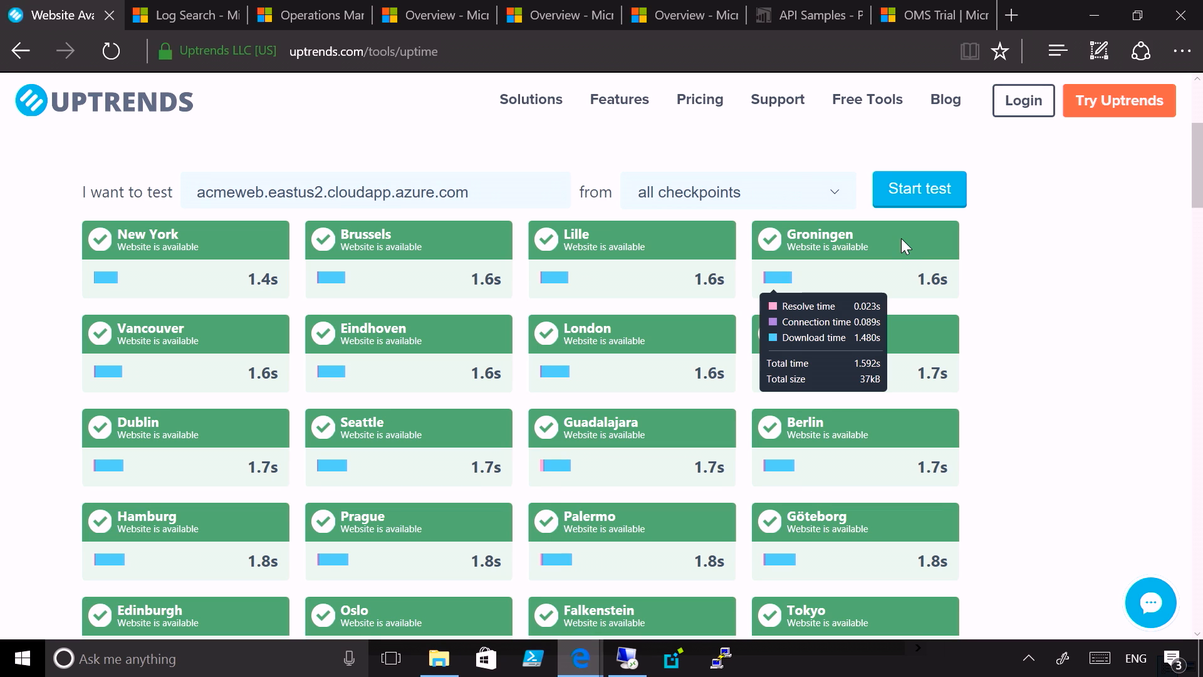
pyautogui.moveTo(897, 253)
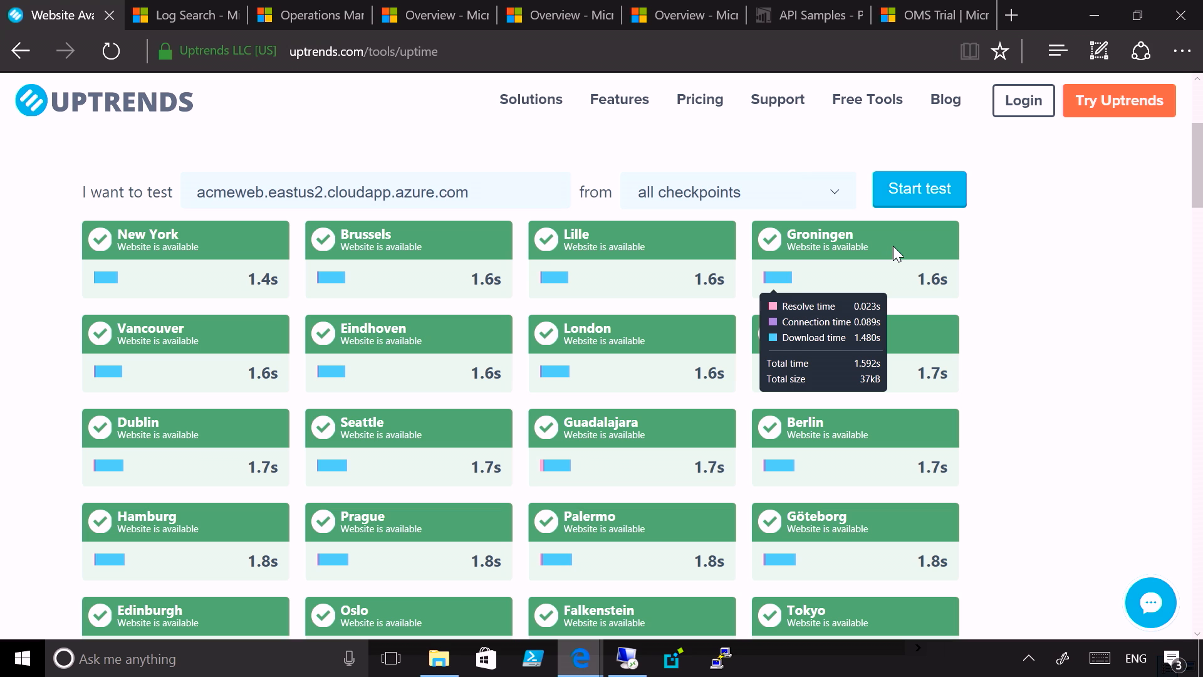
pyautogui.moveTo(554, 466)
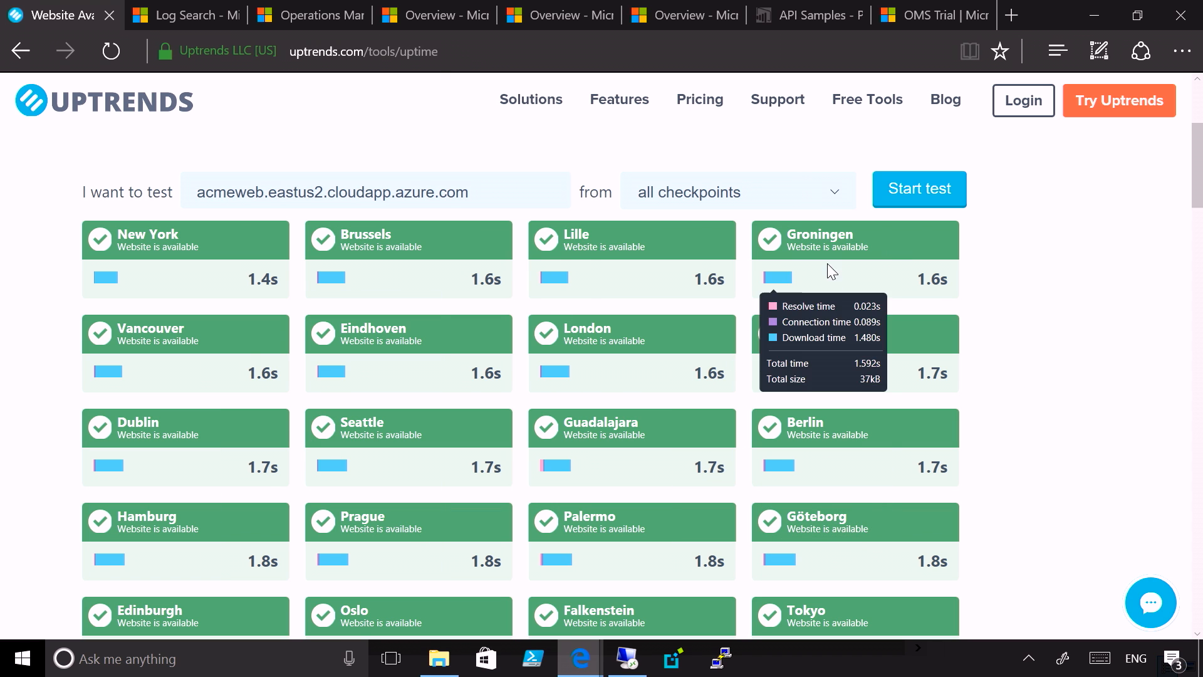
# Switch from Uptrends to the OMS Log Search tab to show the saved searches.
pyautogui.click(183, 15)
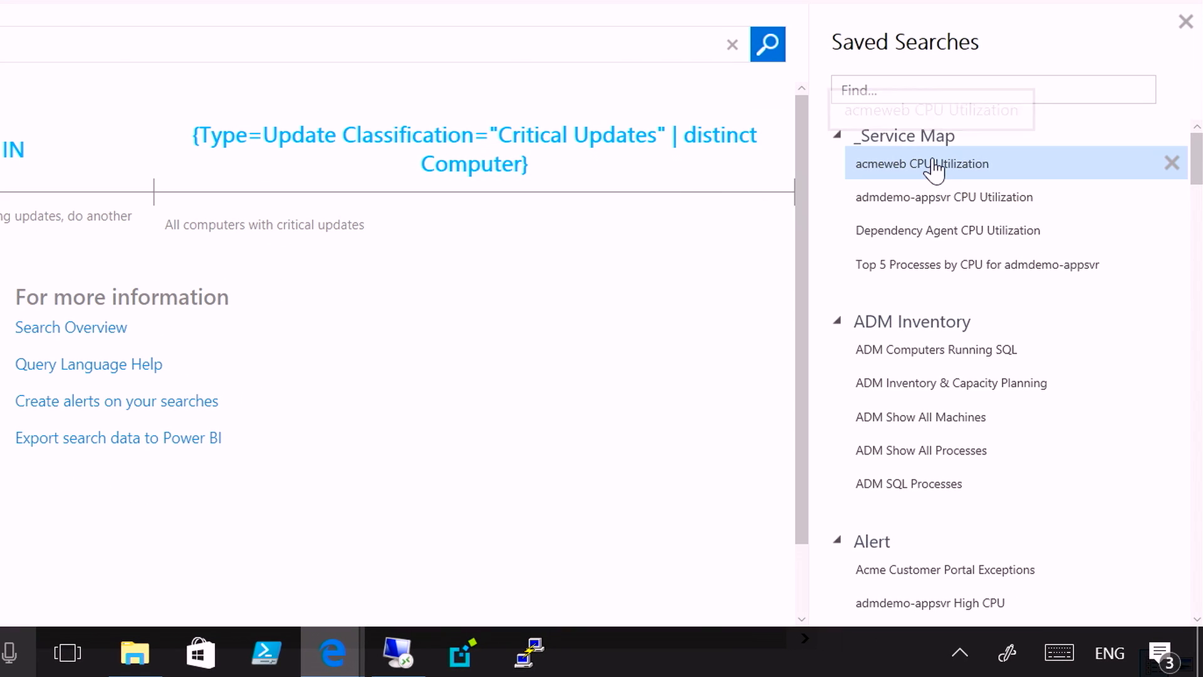
# Run the saved 'acmeweb CPU Utilization' search to chart processor time over the last day.
pyautogui.click(921, 163)
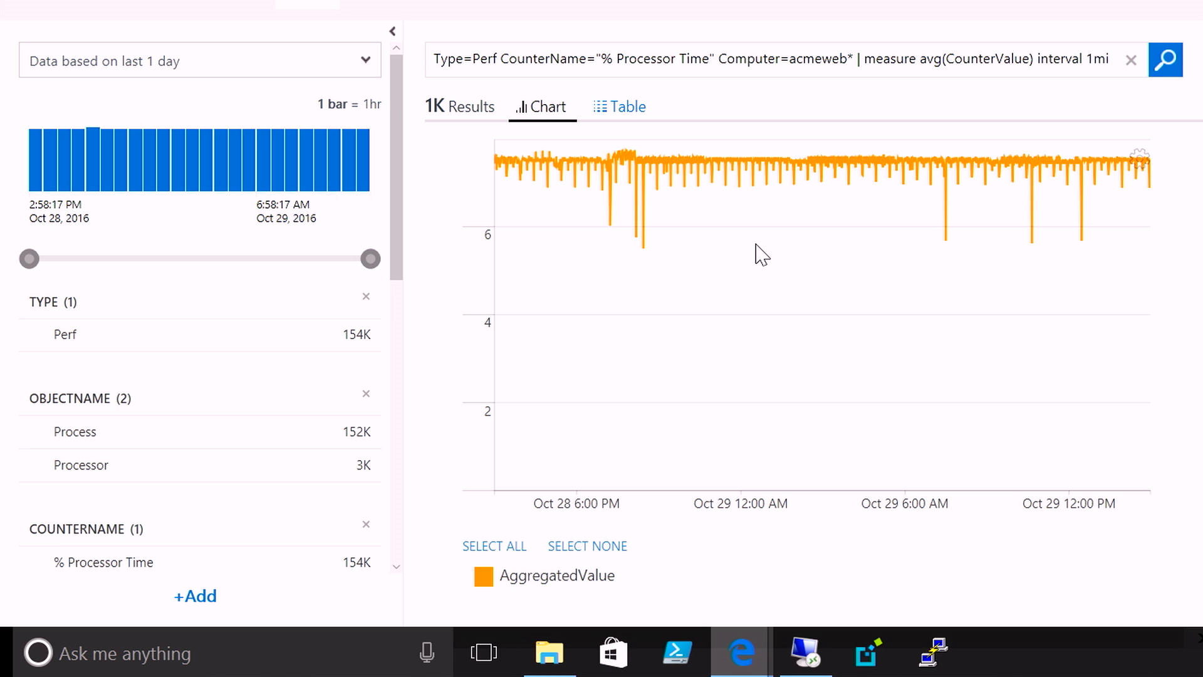
pyautogui.moveTo(752, 246)
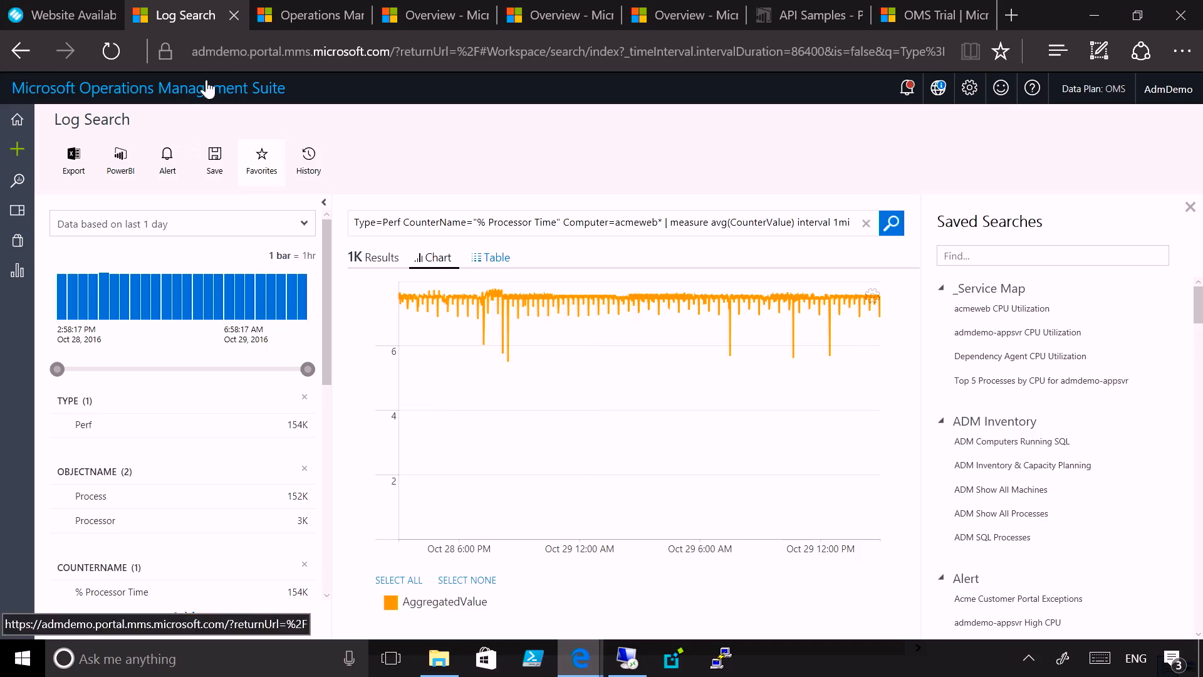
# Return to the OMS Overview dashboard, then bring up the acmeweb remote desktop with the Dependency Agent folder.
pyautogui.click(311, 15)
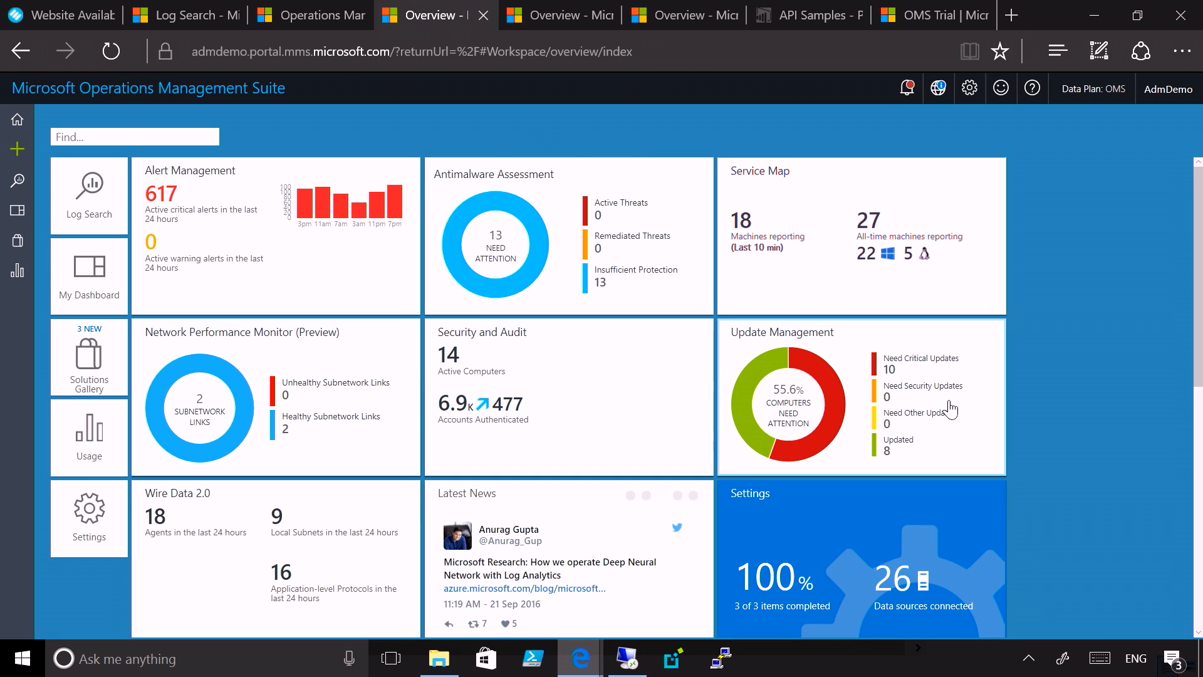
pyautogui.press('F11')
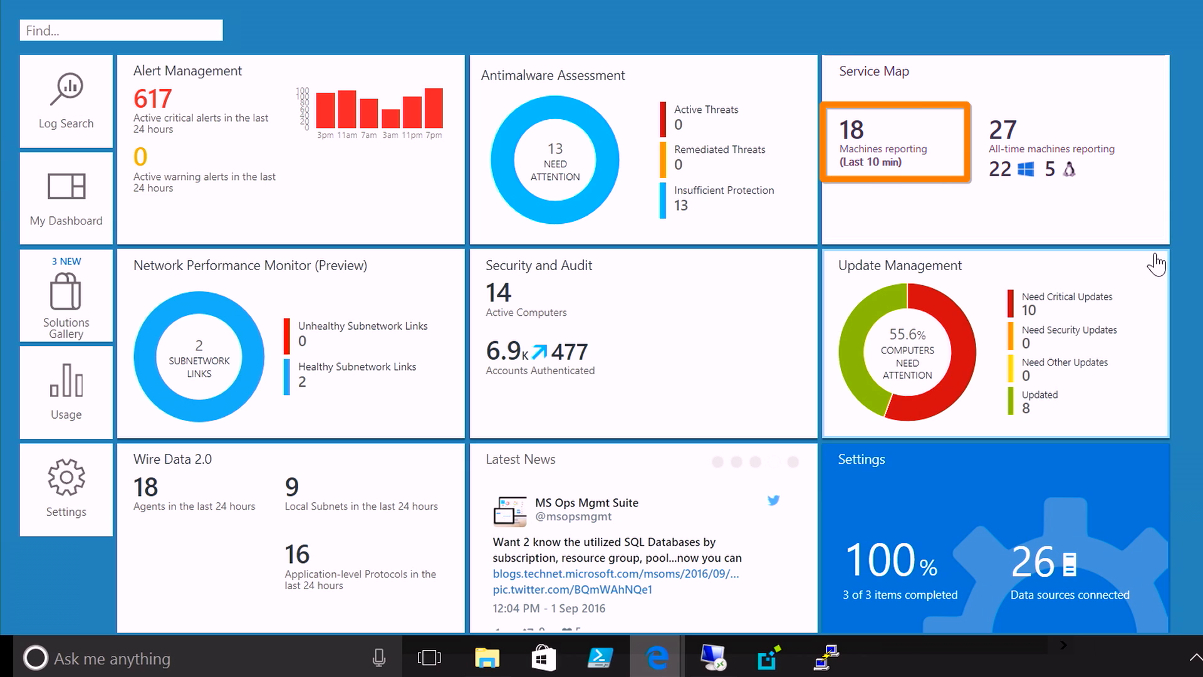
pyautogui.click(894, 143)
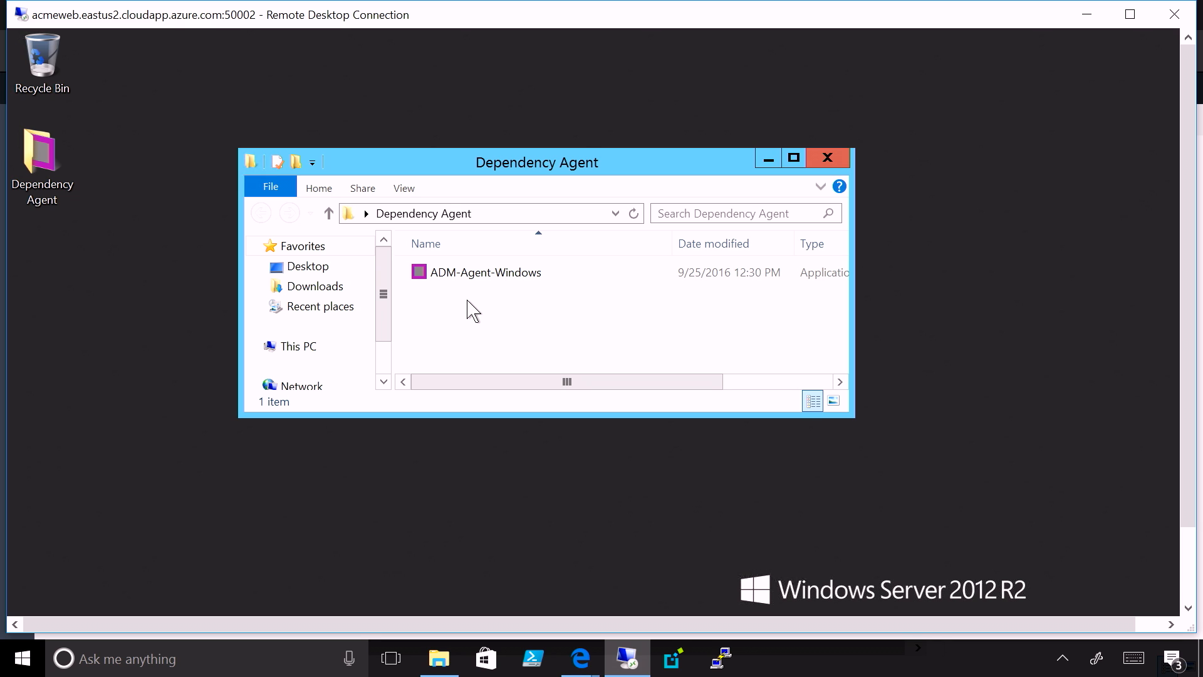
pyautogui.moveTo(481, 321)
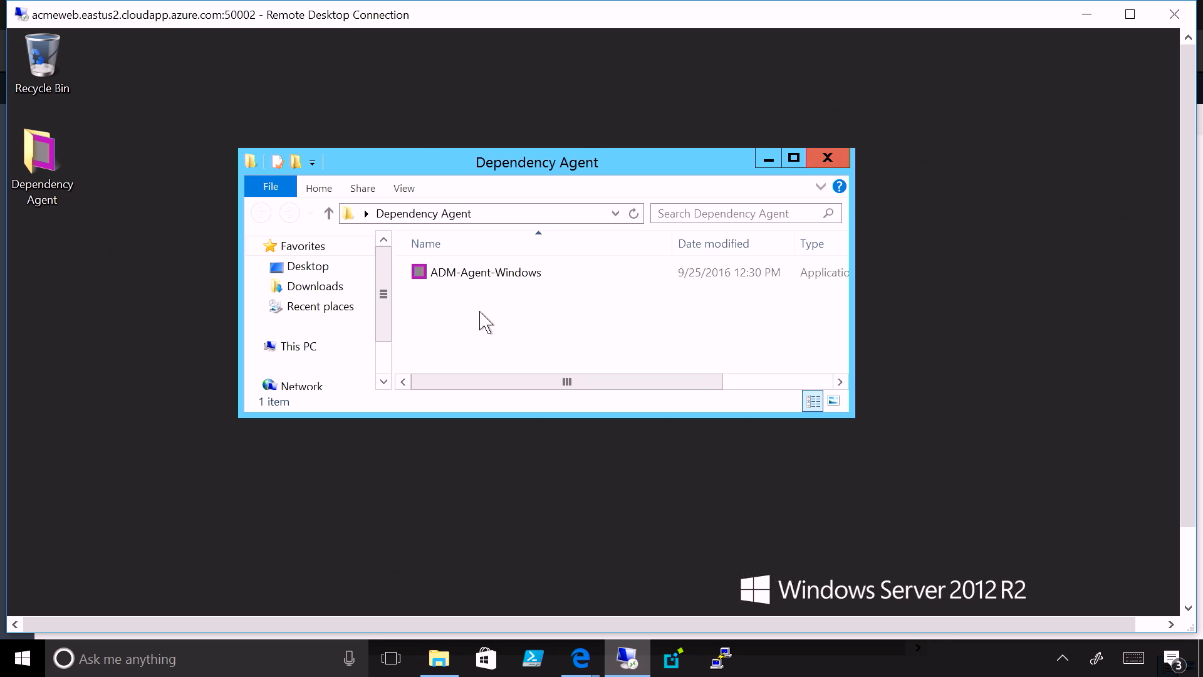
pyautogui.moveTo(486, 324)
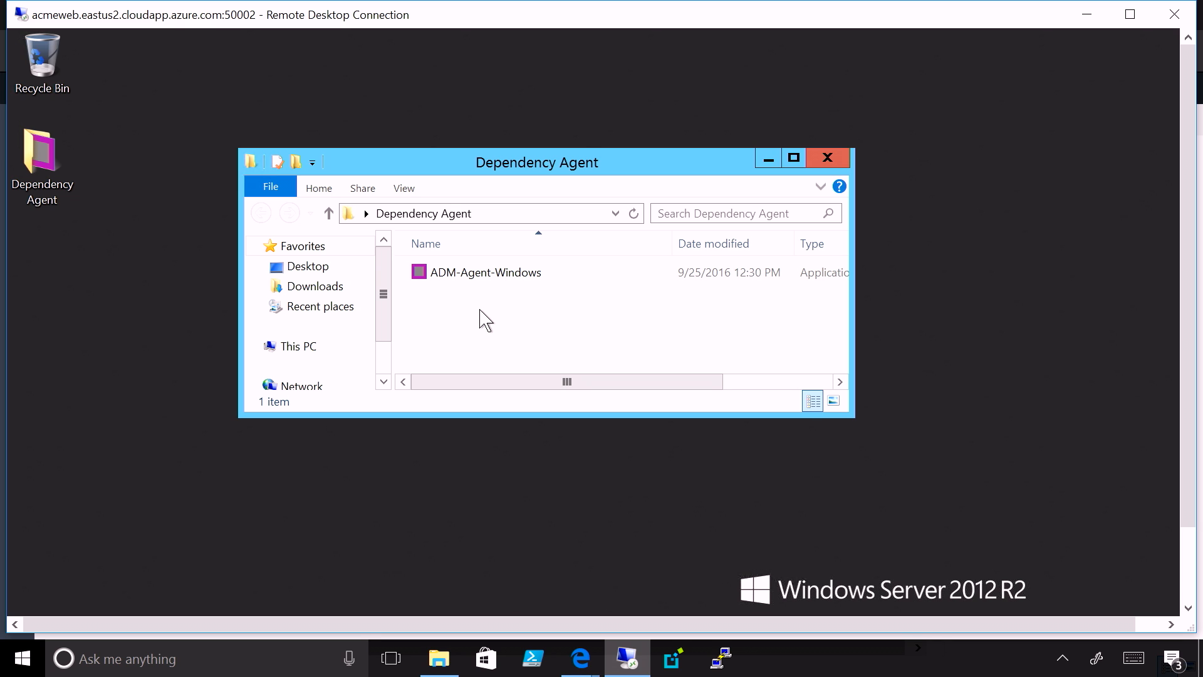
# Install ADM-Agent-Windows on acmeweb, agreeing to the licence and keeping the IIS plugin.
pyautogui.click(485, 272)
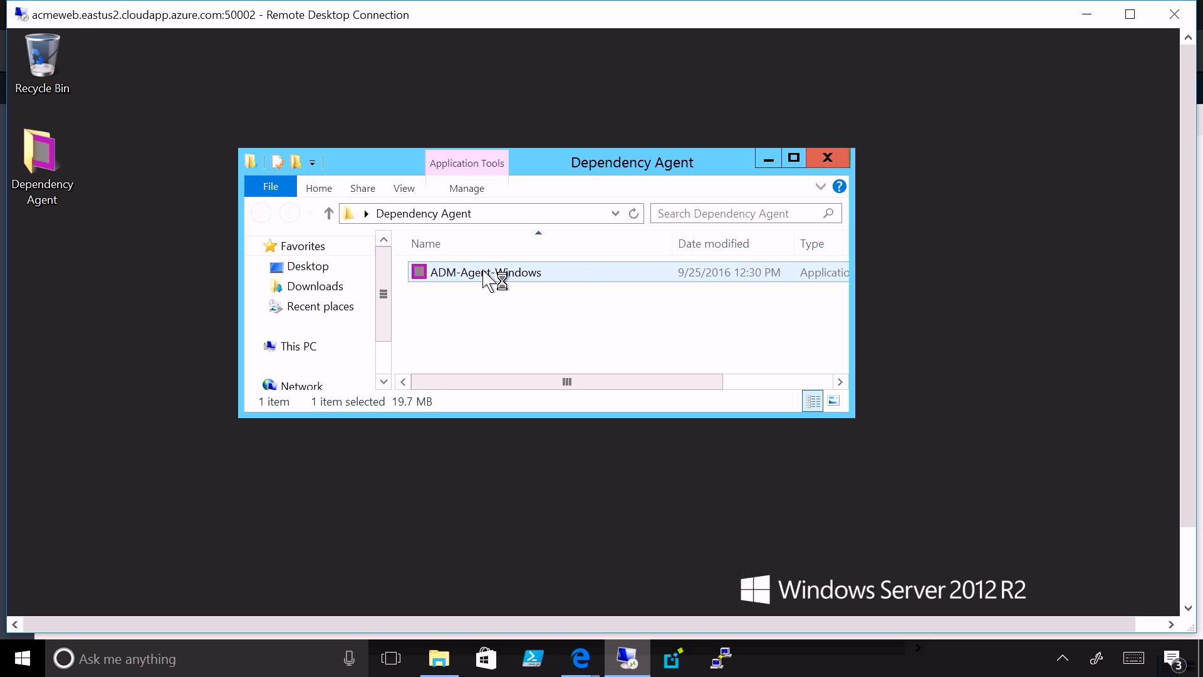
pyautogui.doubleClick(485, 272)
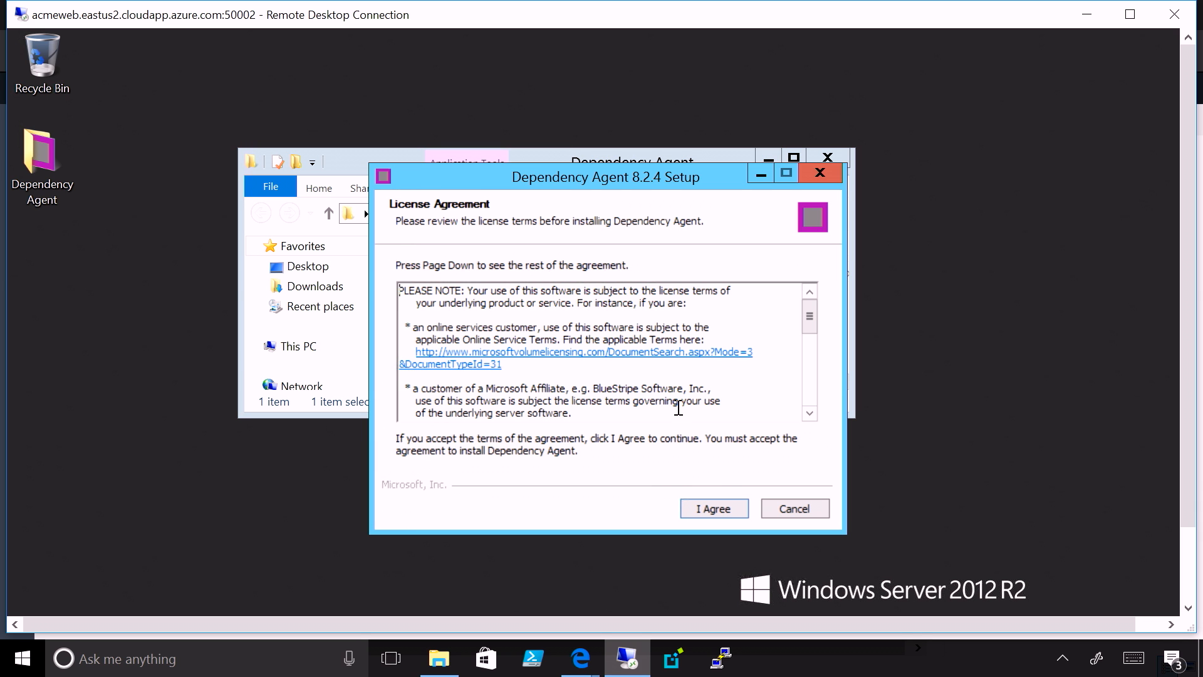
pyautogui.click(713, 508)
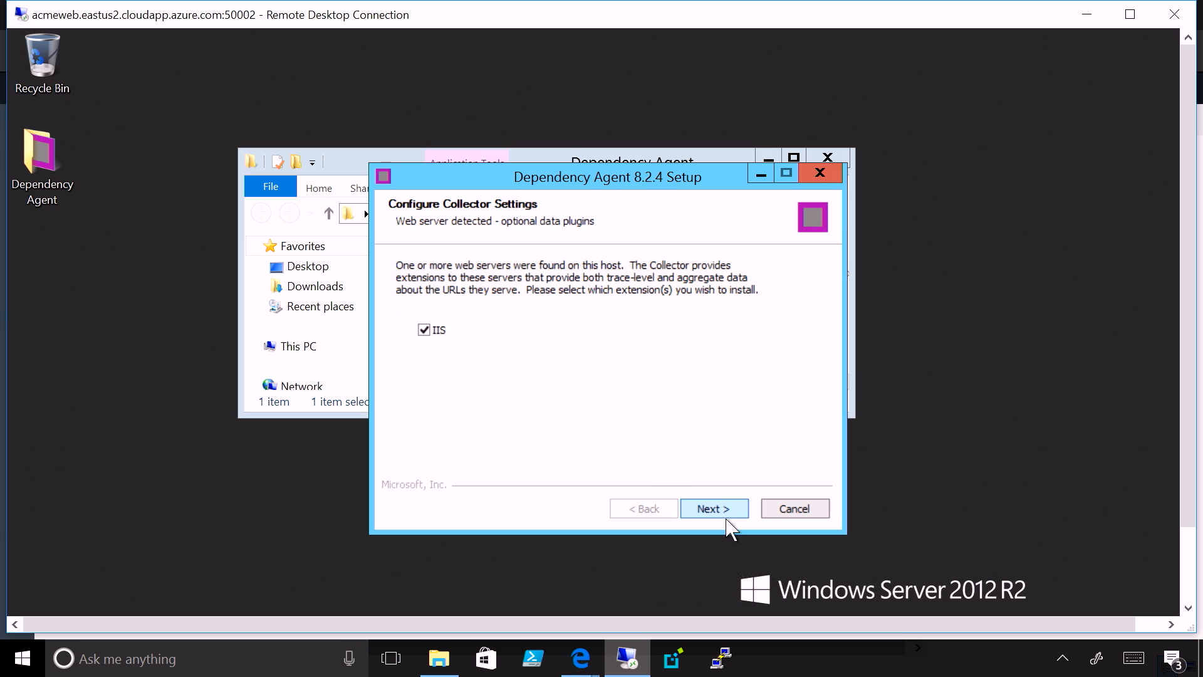
pyautogui.click(579, 658)
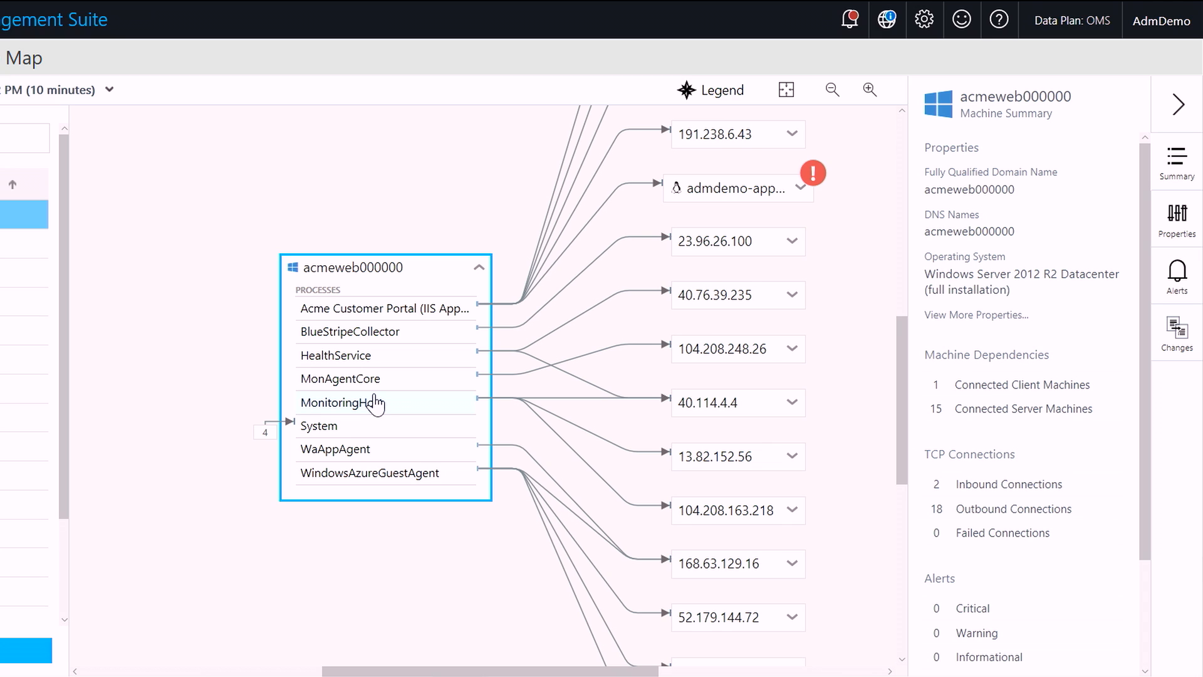
pyautogui.moveTo(175, 391)
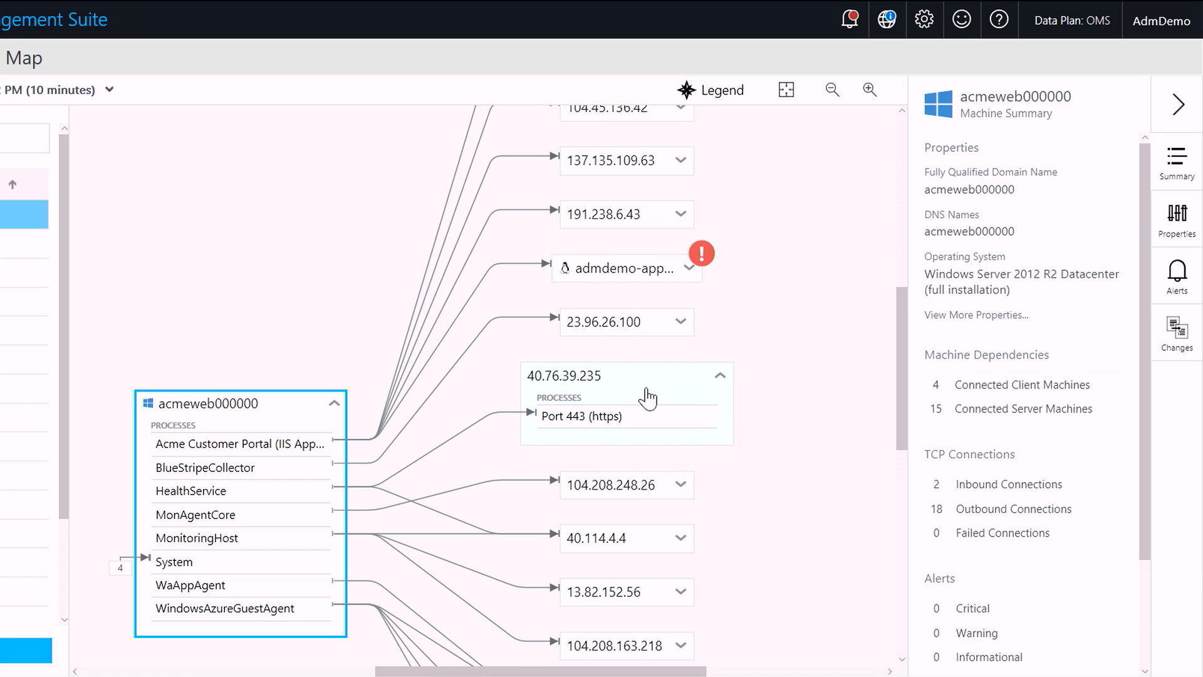
pyautogui.moveTo(750, 477)
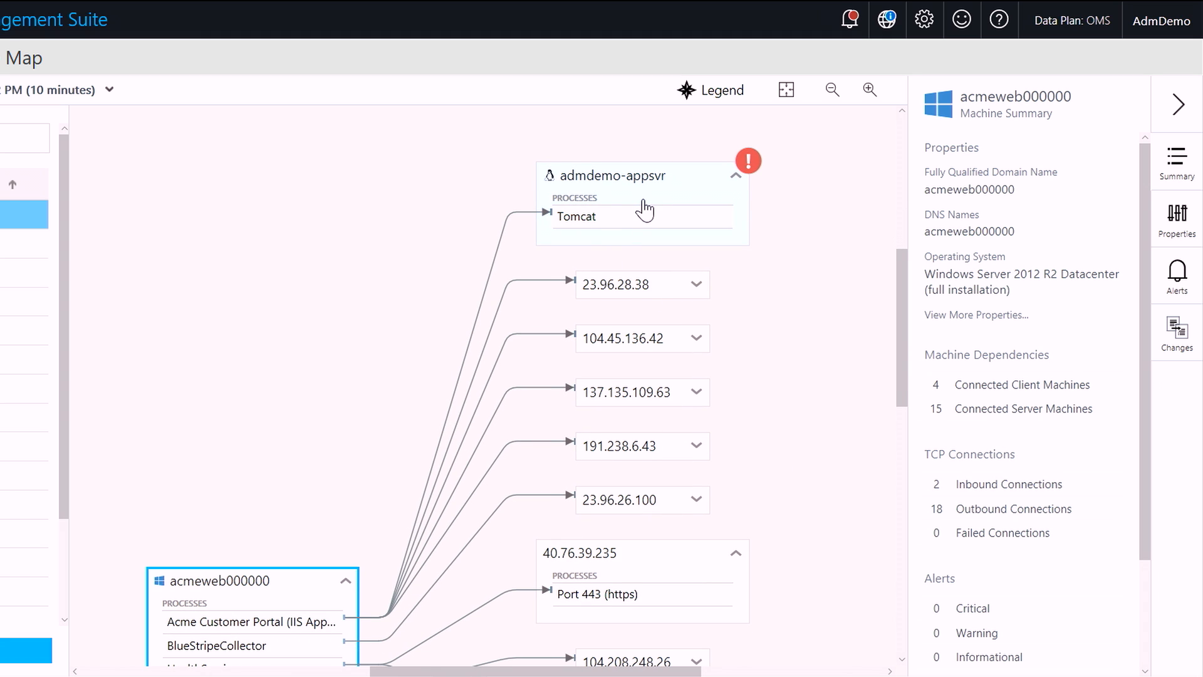
pyautogui.moveTo(750, 175)
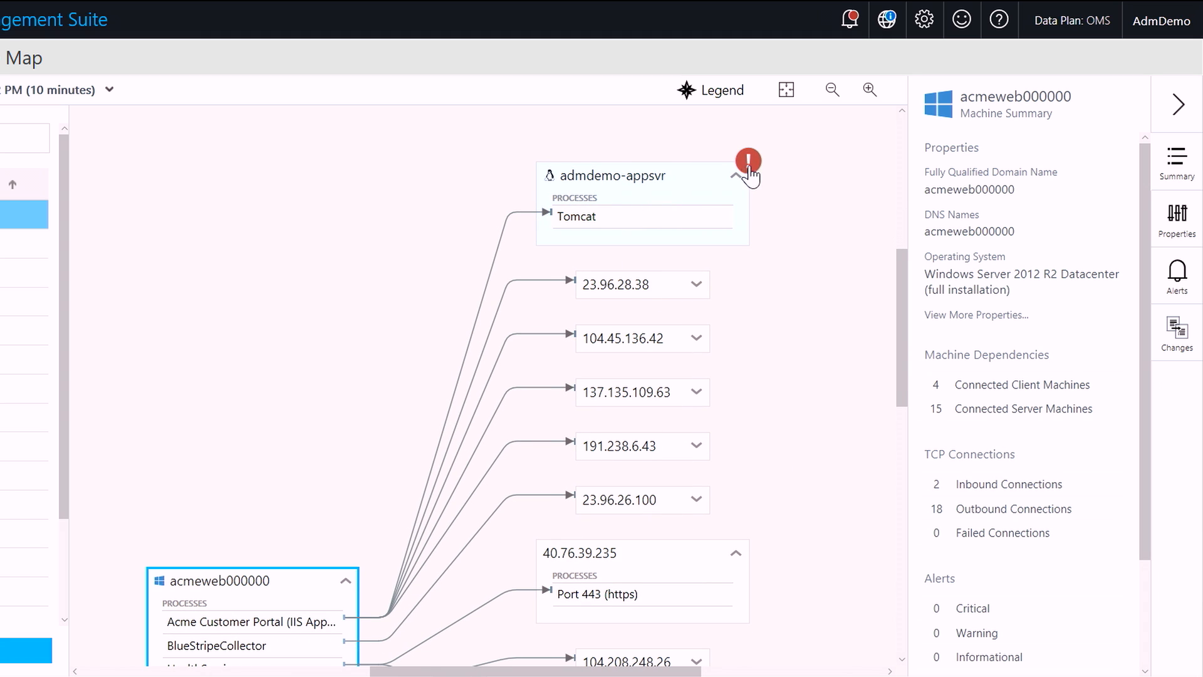
# Show admdemo-appsvr's Machine Alerts and expand a High CPU: Critical entry with its 90 threshold query.
pyautogui.click(620, 176)
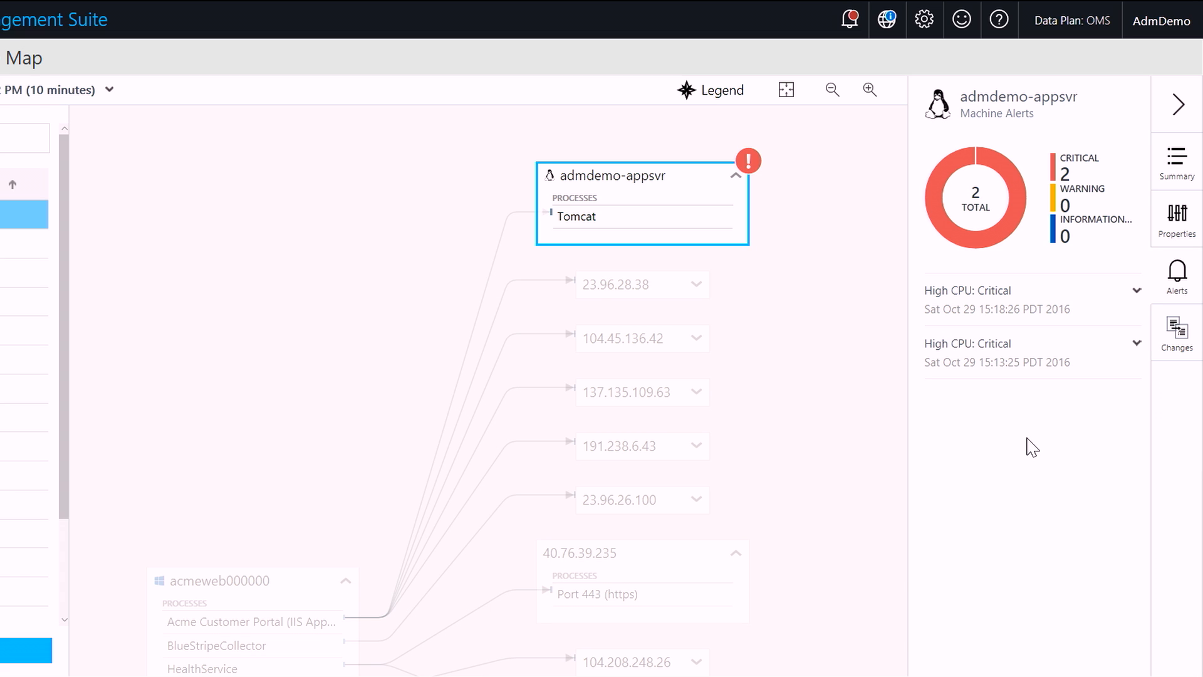
pyautogui.moveTo(957, 437)
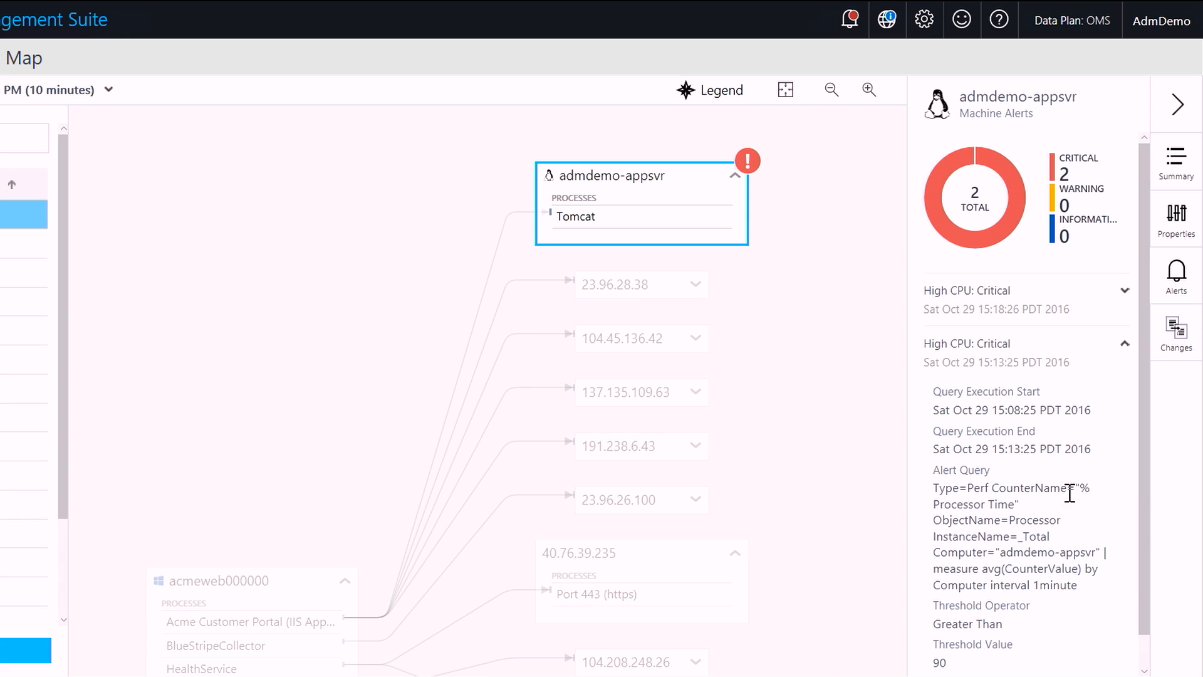
pyautogui.scroll(-3)
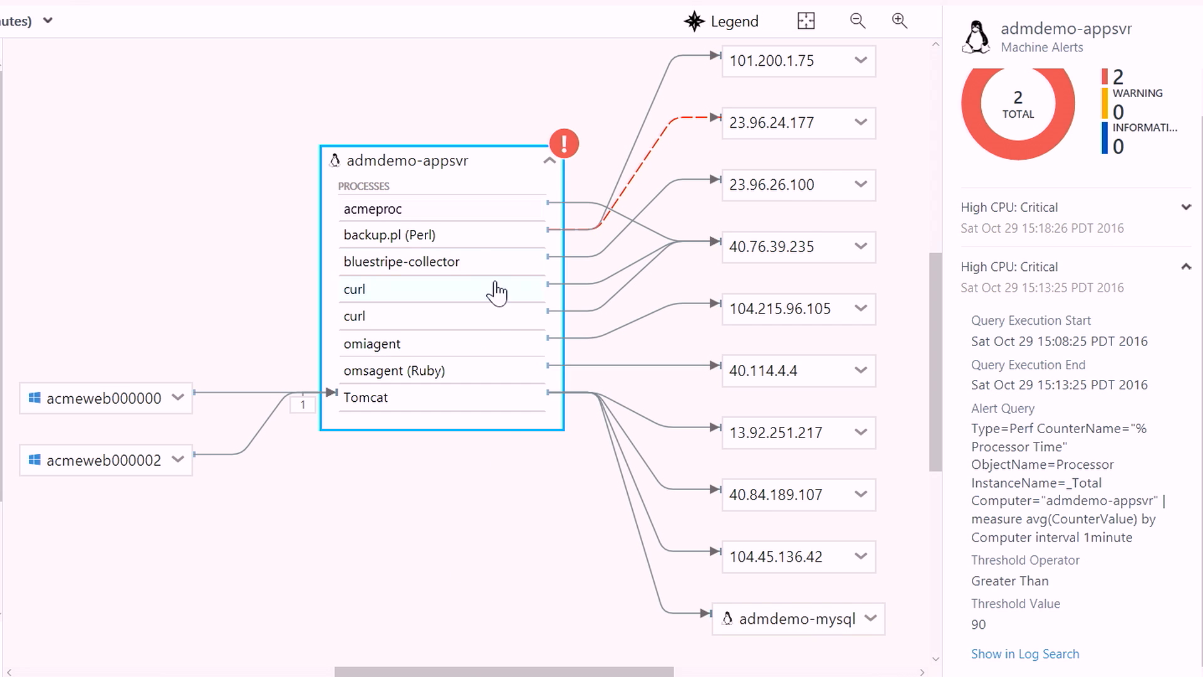
pyautogui.moveTo(491, 246)
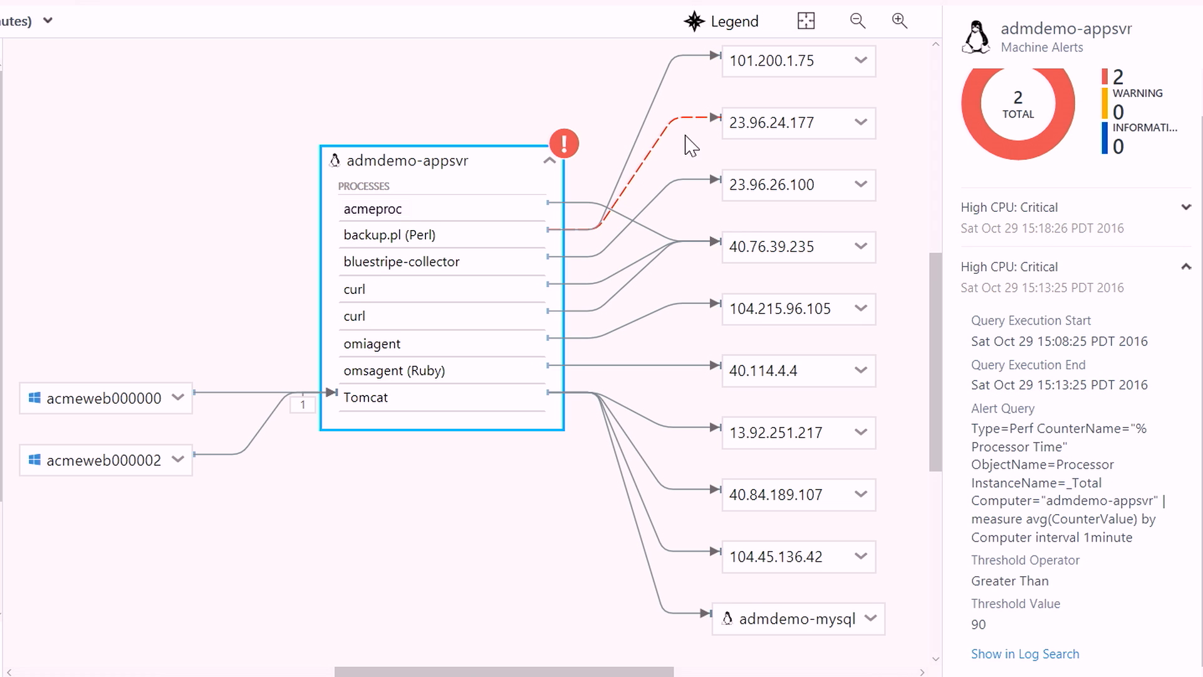
pyautogui.moveTo(662, 170)
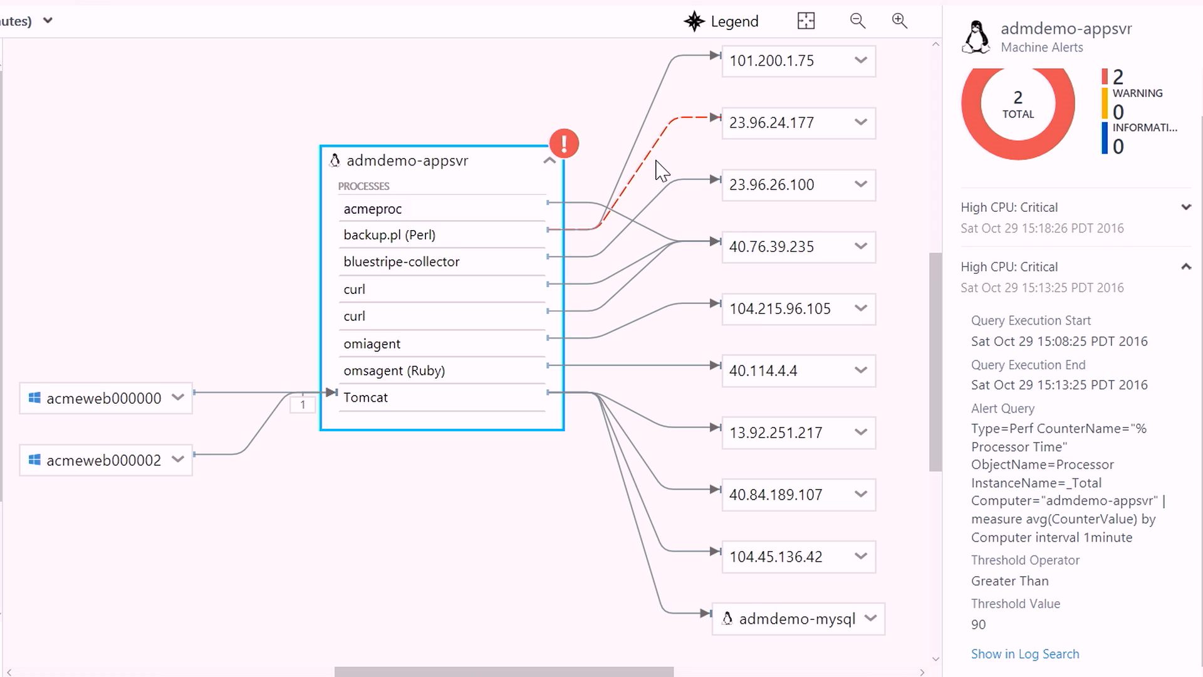
pyautogui.moveTo(665, 242)
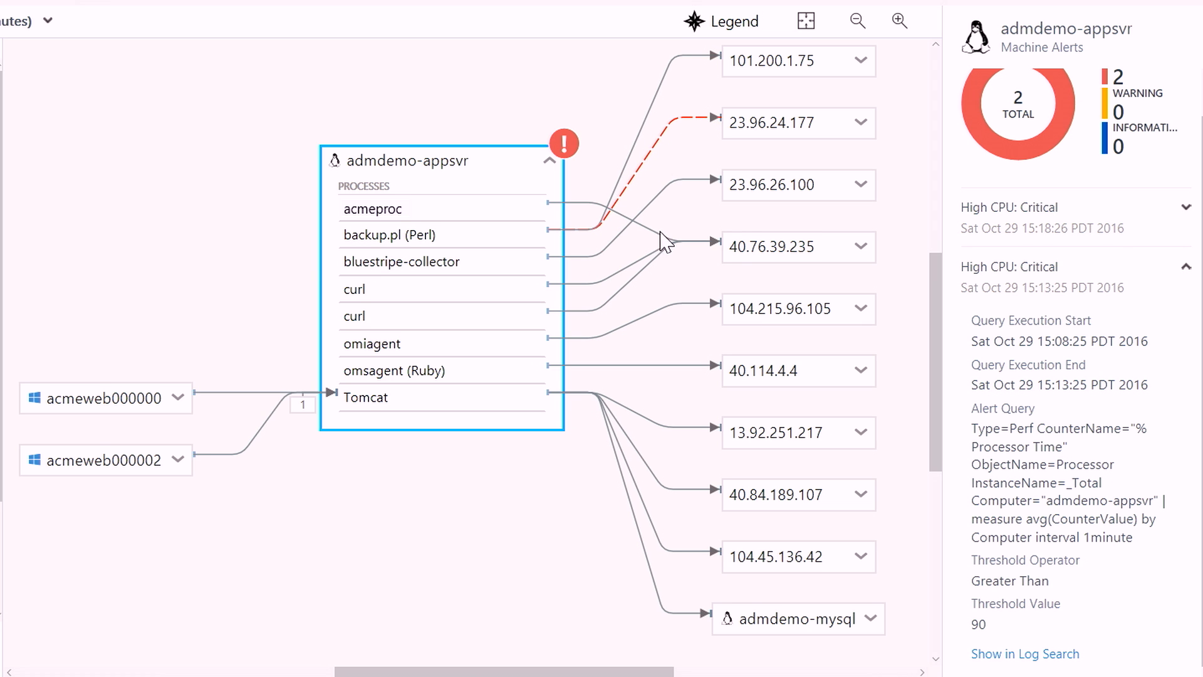
pyautogui.moveTo(707, 161)
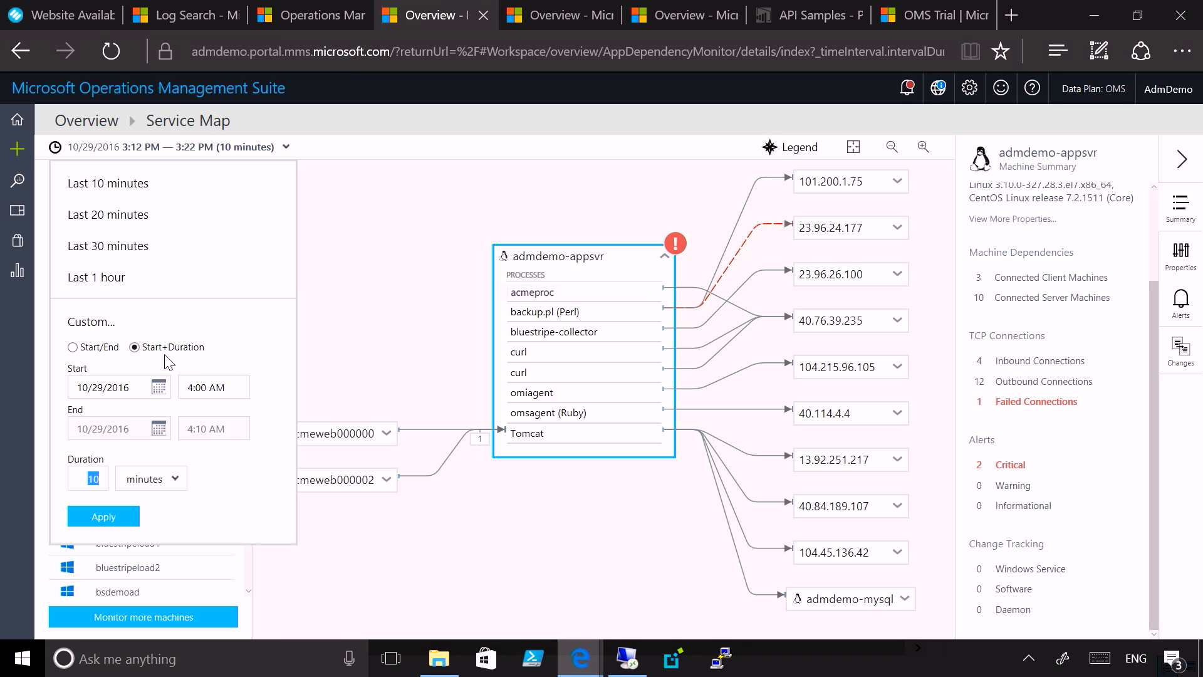
# Apply a custom 20-minute duration to the Service Map time range.
pyautogui.write('20')
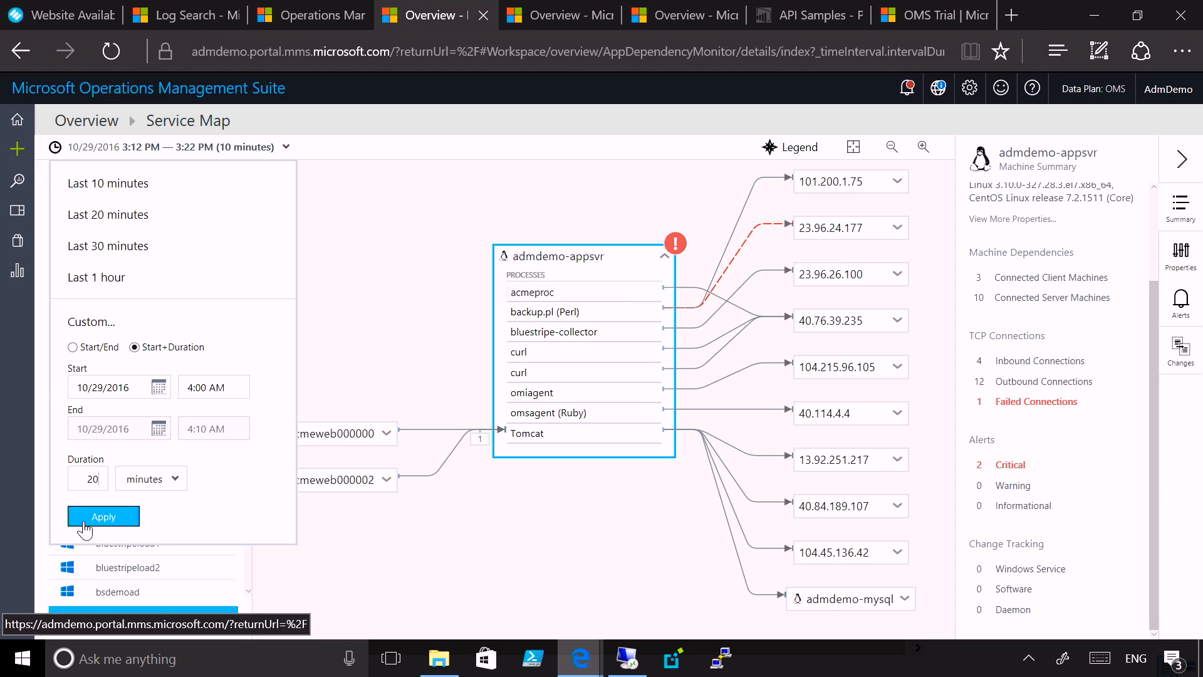
pyautogui.click(103, 516)
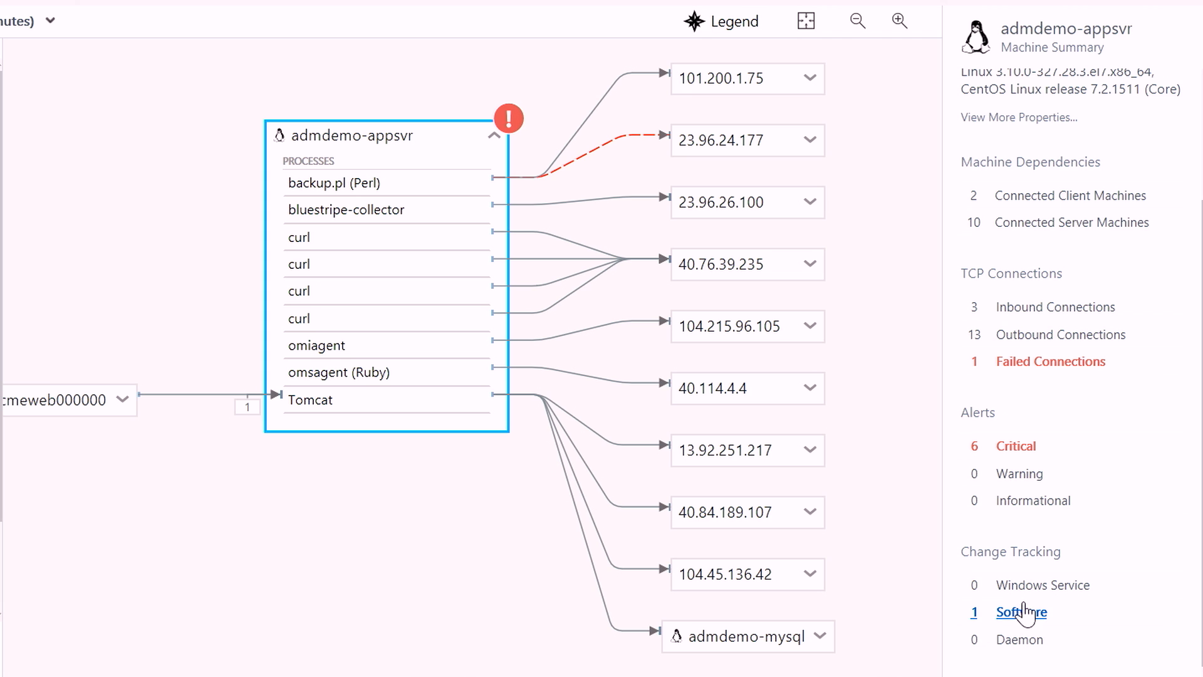
# Show the Change Tracking software change: the backup package added to admdemo-appsvr.
pyautogui.click(1021, 612)
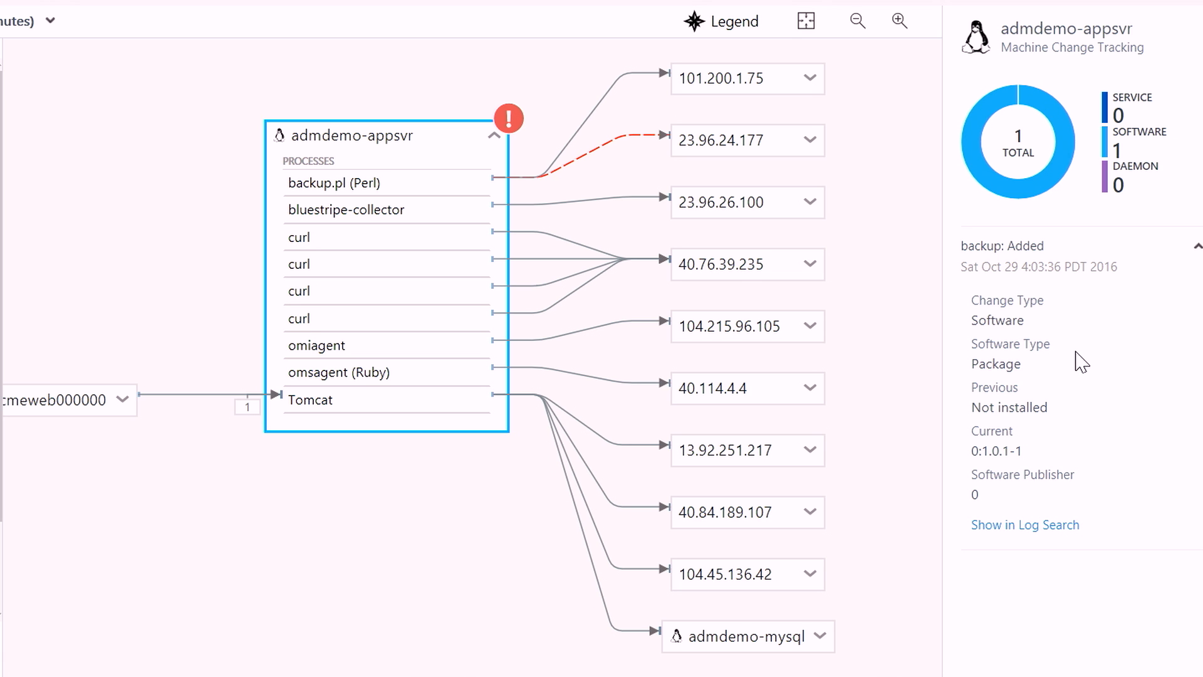
pyautogui.moveTo(1066, 372)
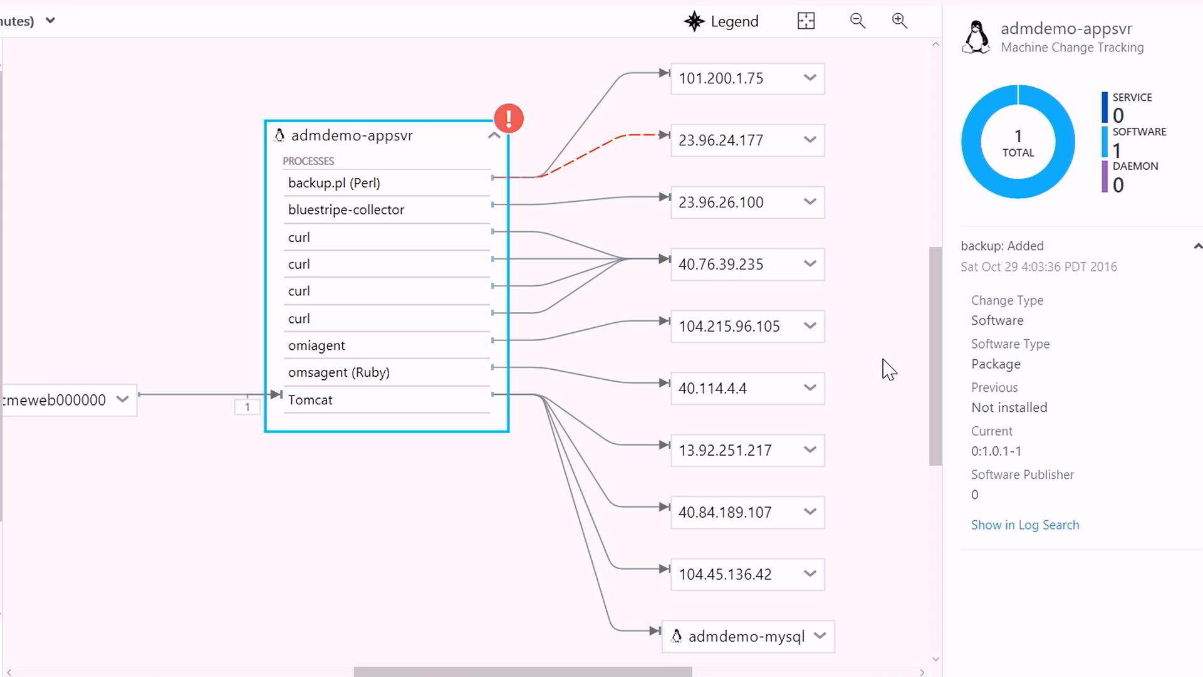
pyautogui.moveTo(921, 408)
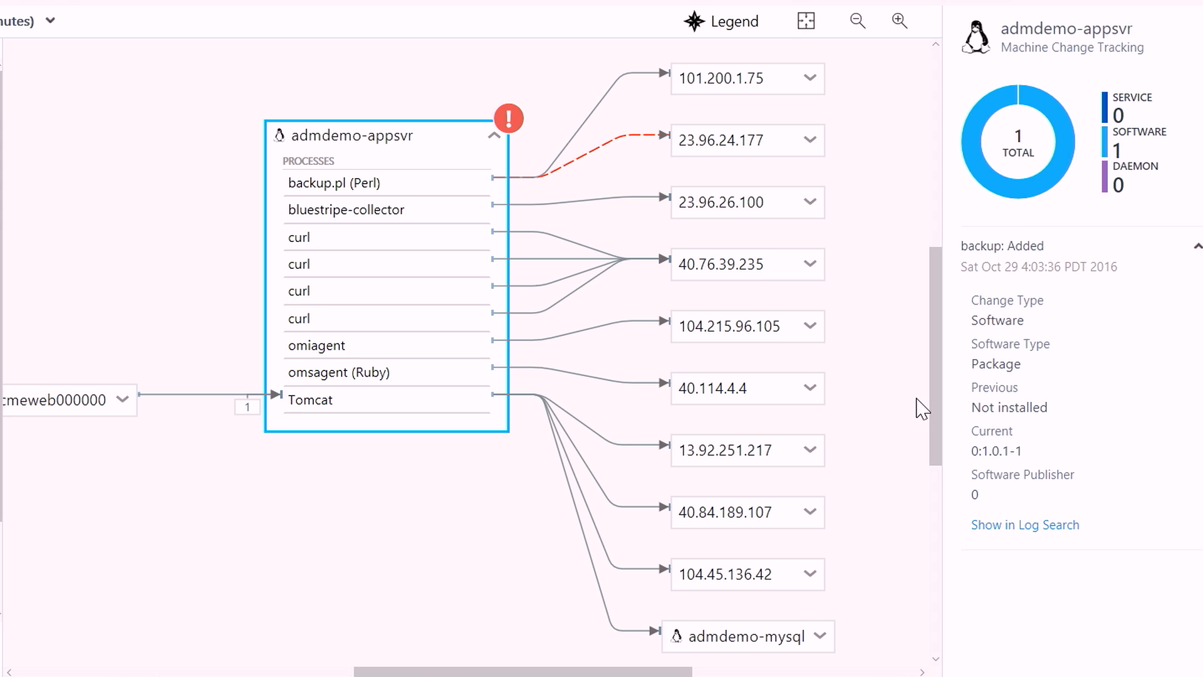
# Run 'Top 5 Processes by CPU for admdemo-appsvr' in Log Search, revealing backup.pl, then go to Settings.
pyautogui.click(1024, 525)
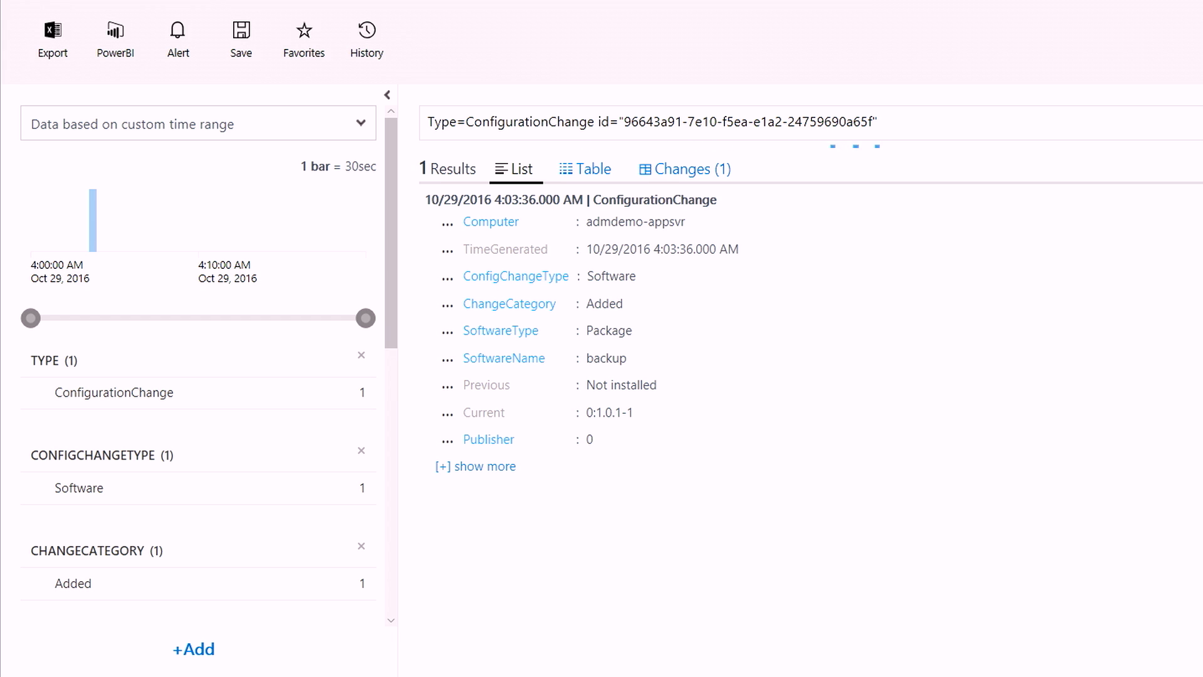
pyautogui.moveTo(1075, 300)
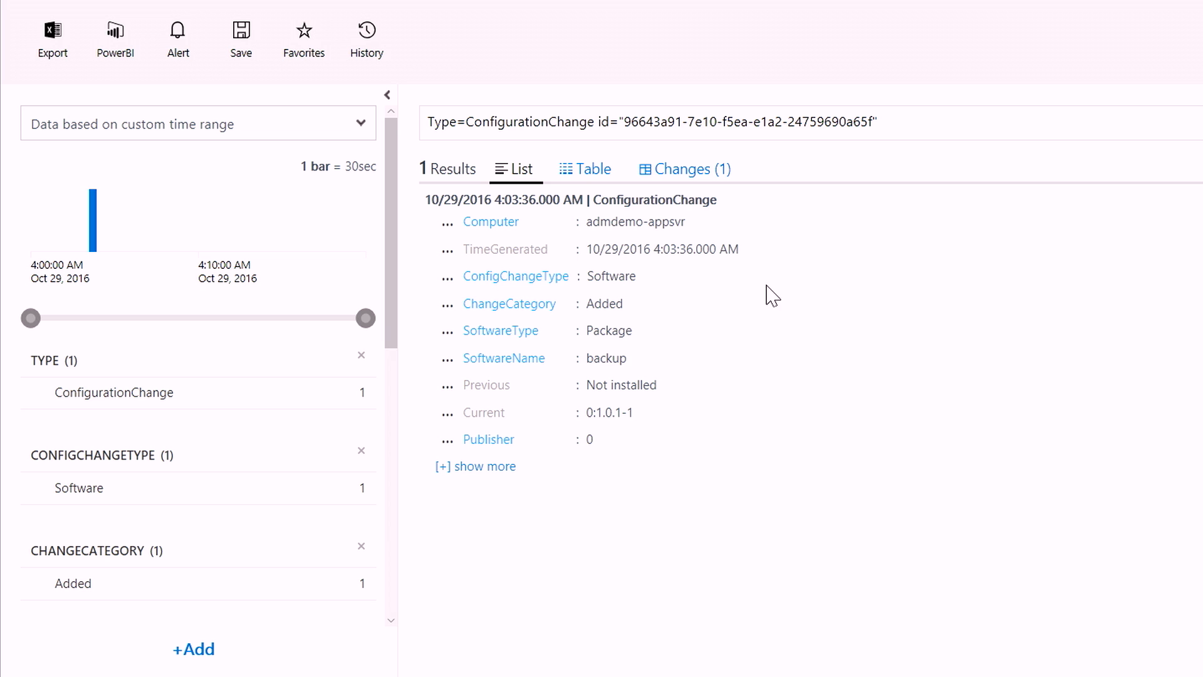
pyautogui.moveTo(490, 222)
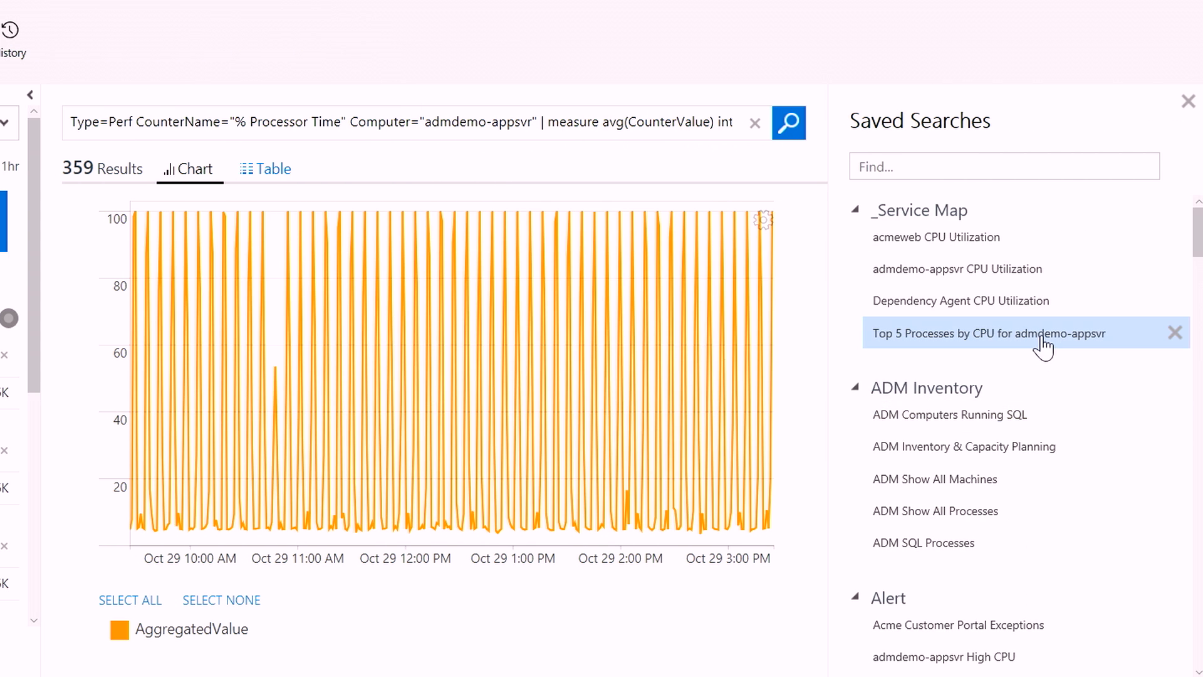
pyautogui.click(989, 333)
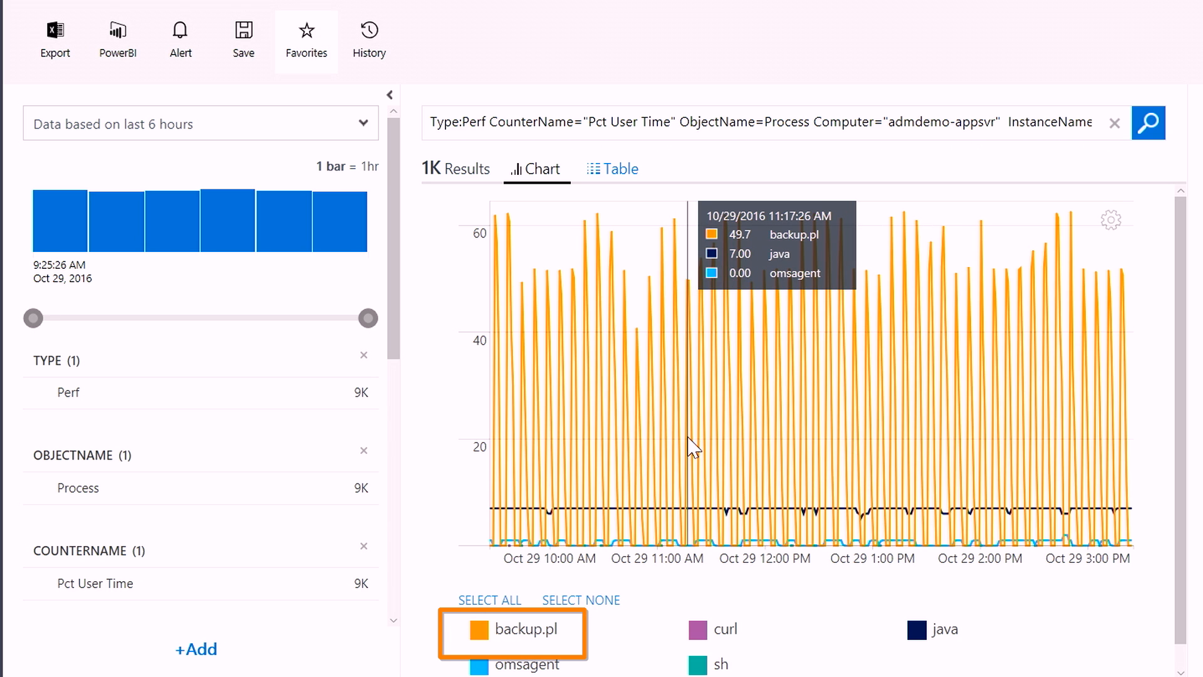
pyautogui.moveTo(719, 422)
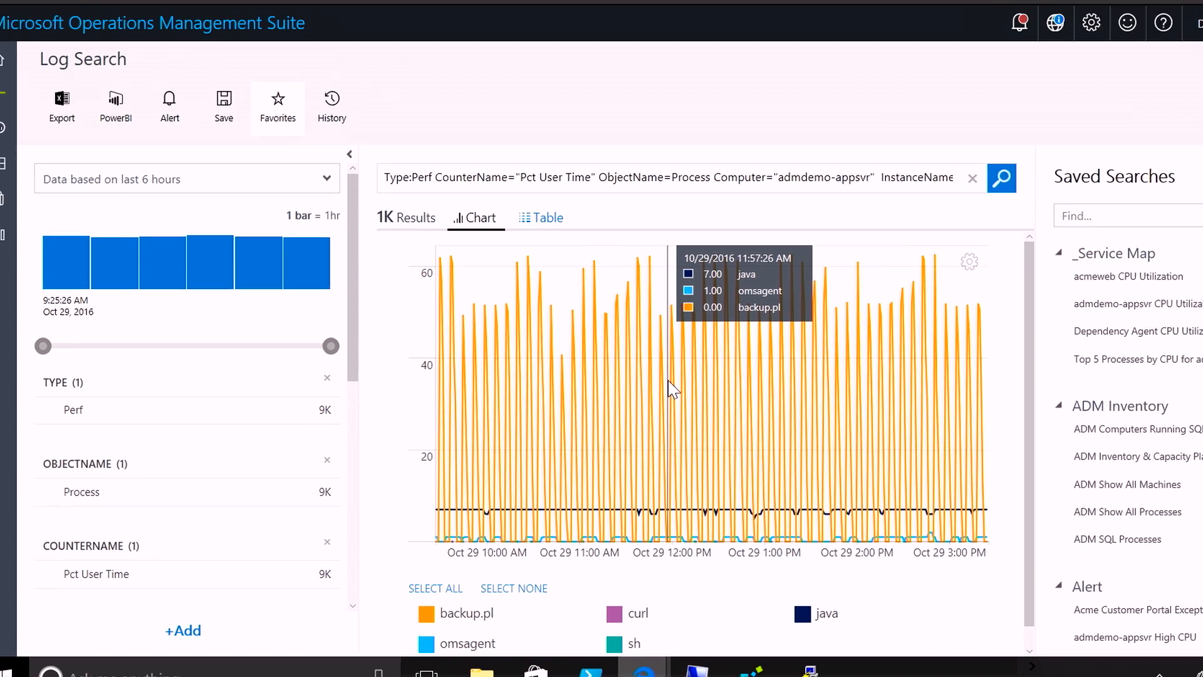
pyautogui.click(969, 84)
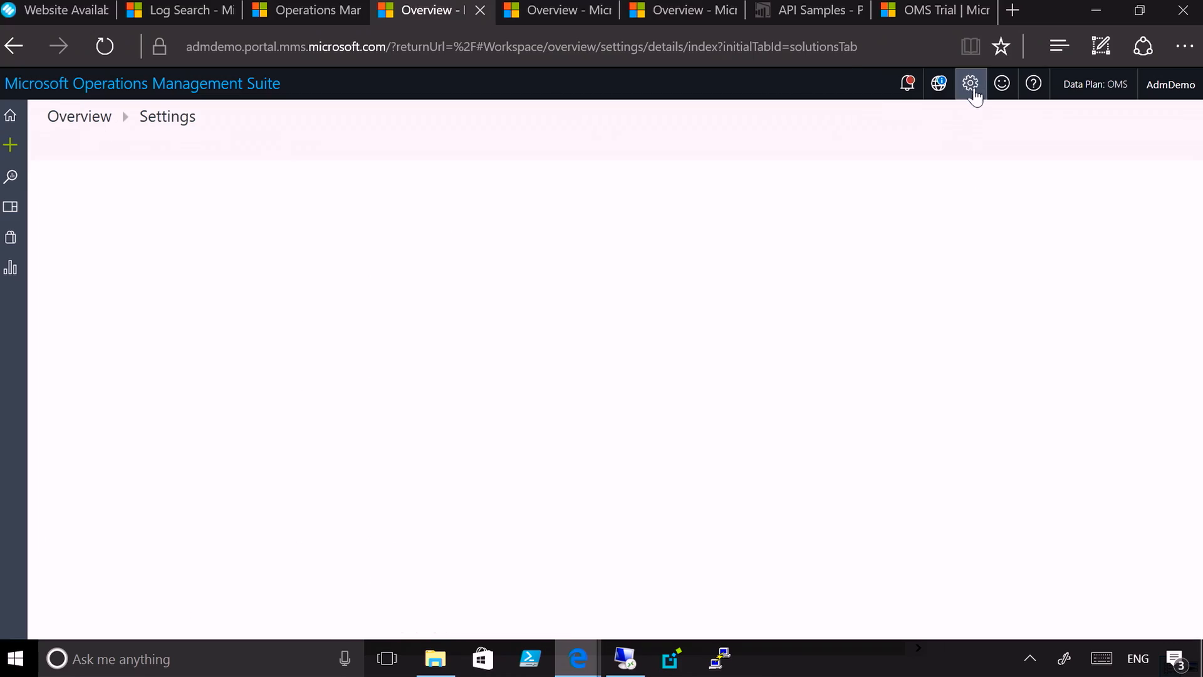
# Edit the High CPU alert rule from the Alerts settings list.
pyautogui.click(970, 84)
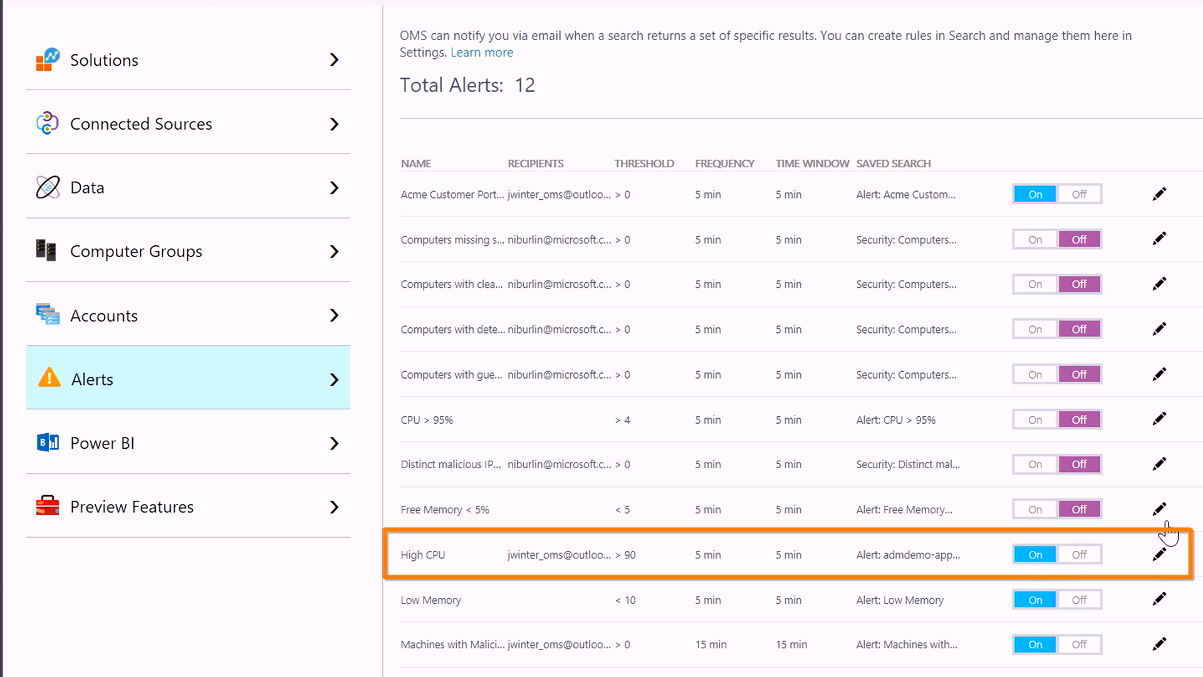
pyautogui.click(1158, 554)
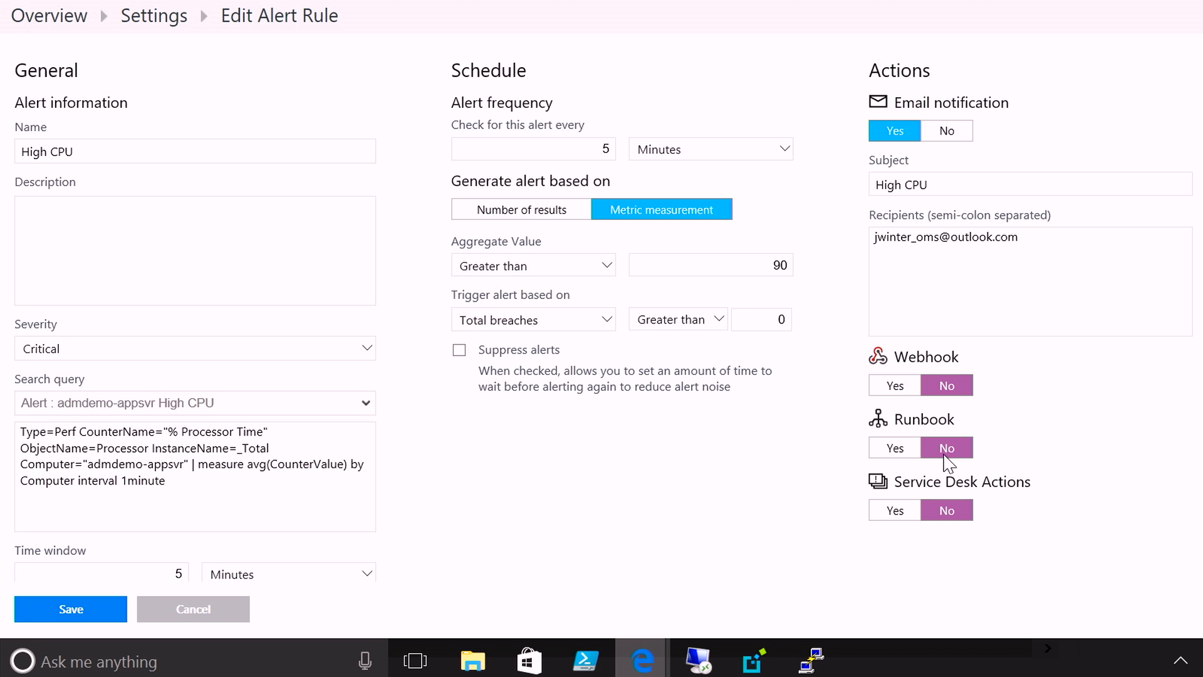
# Set Runbook to Yes on the High CPU alert and choose the runbook to execute.
pyautogui.click(894, 448)
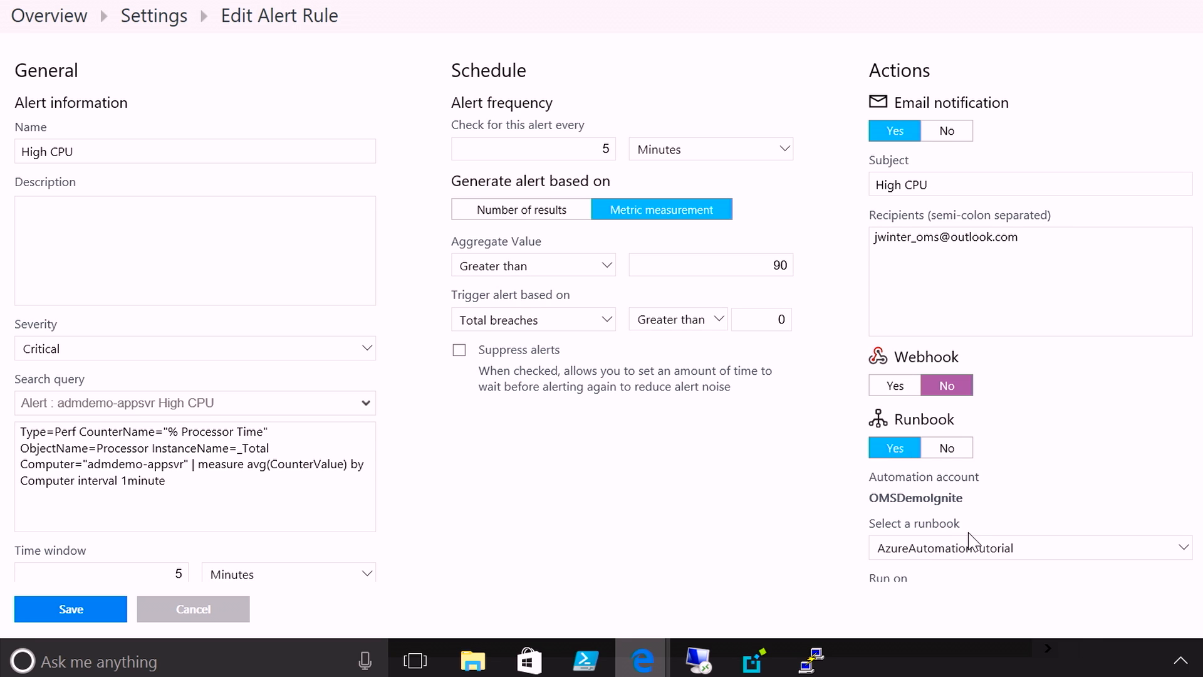
pyautogui.click(1028, 548)
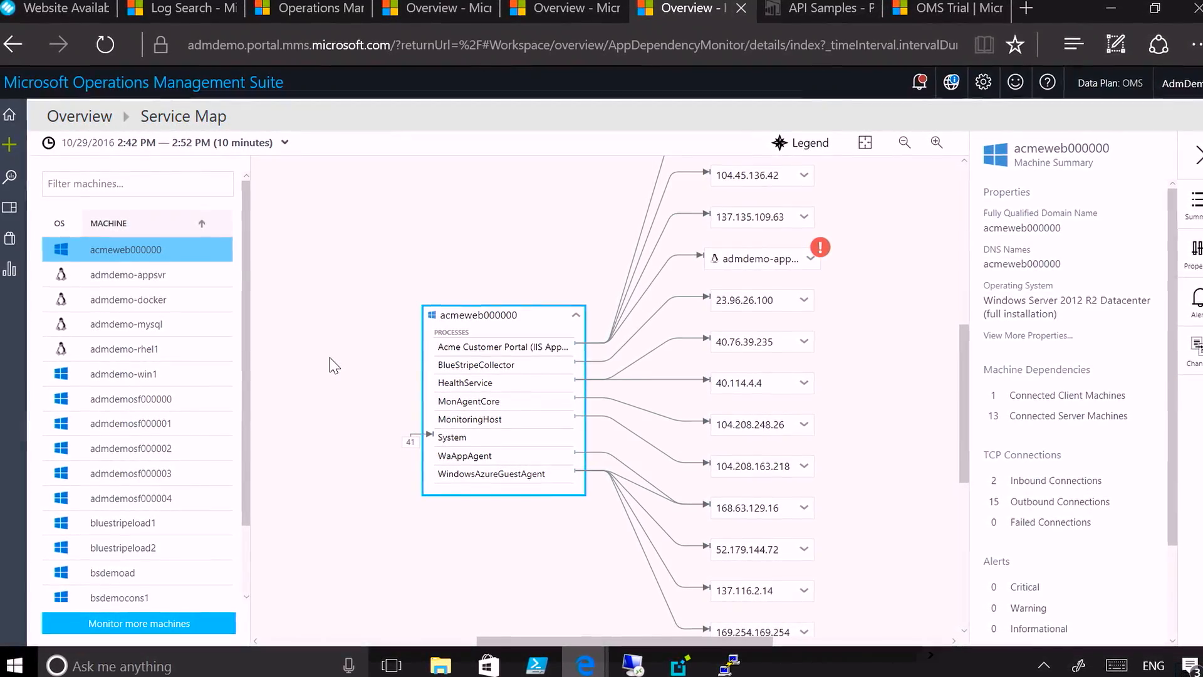
pyautogui.click(821, 8)
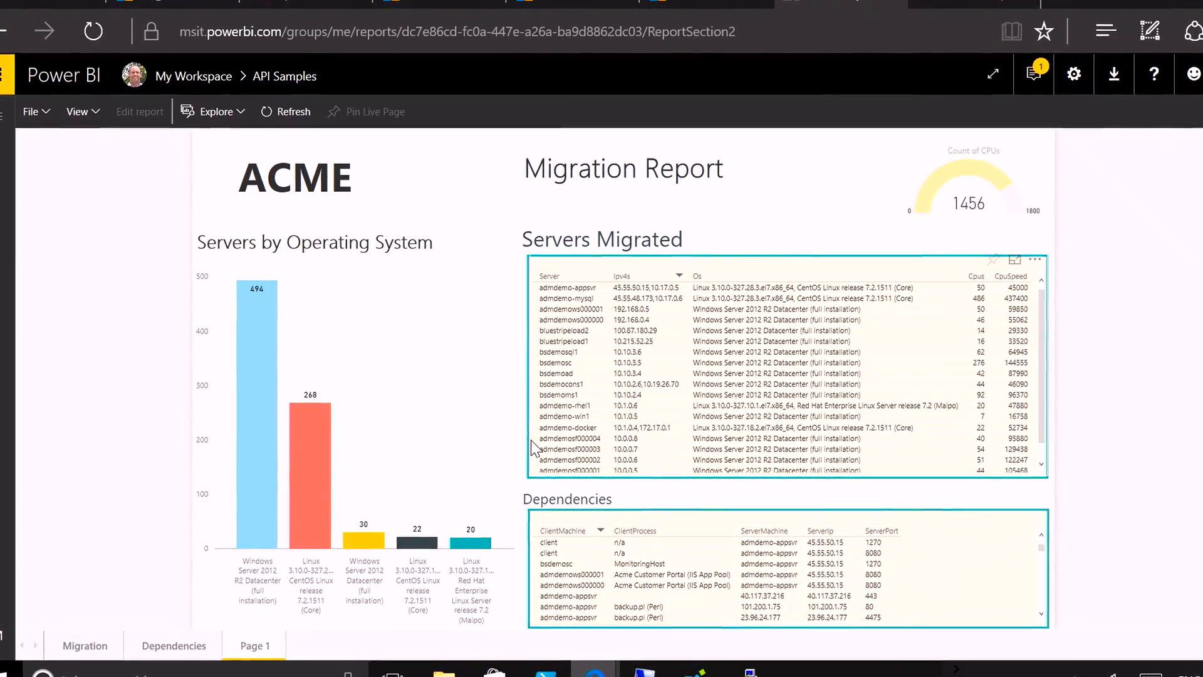
pyautogui.moveTo(261, 419)
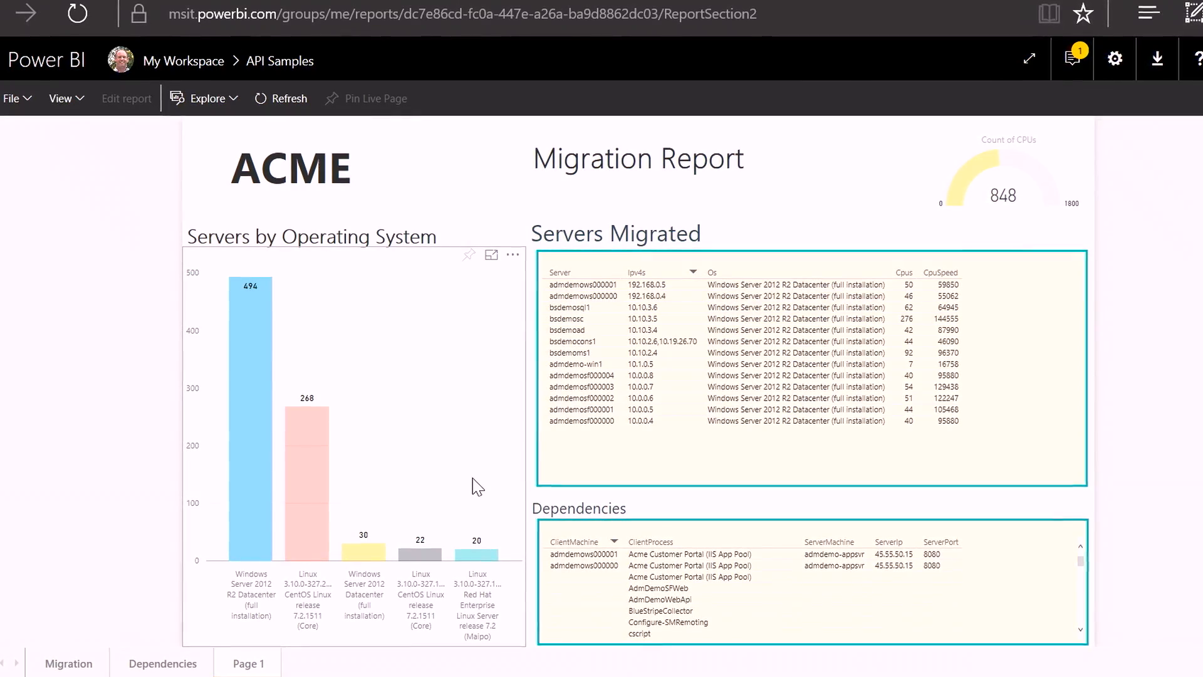
# Cross-filter the ACME migration report to Windows Server 2012 R2 Datacenter, then view the OMS trial page.
pyautogui.click(925, 12)
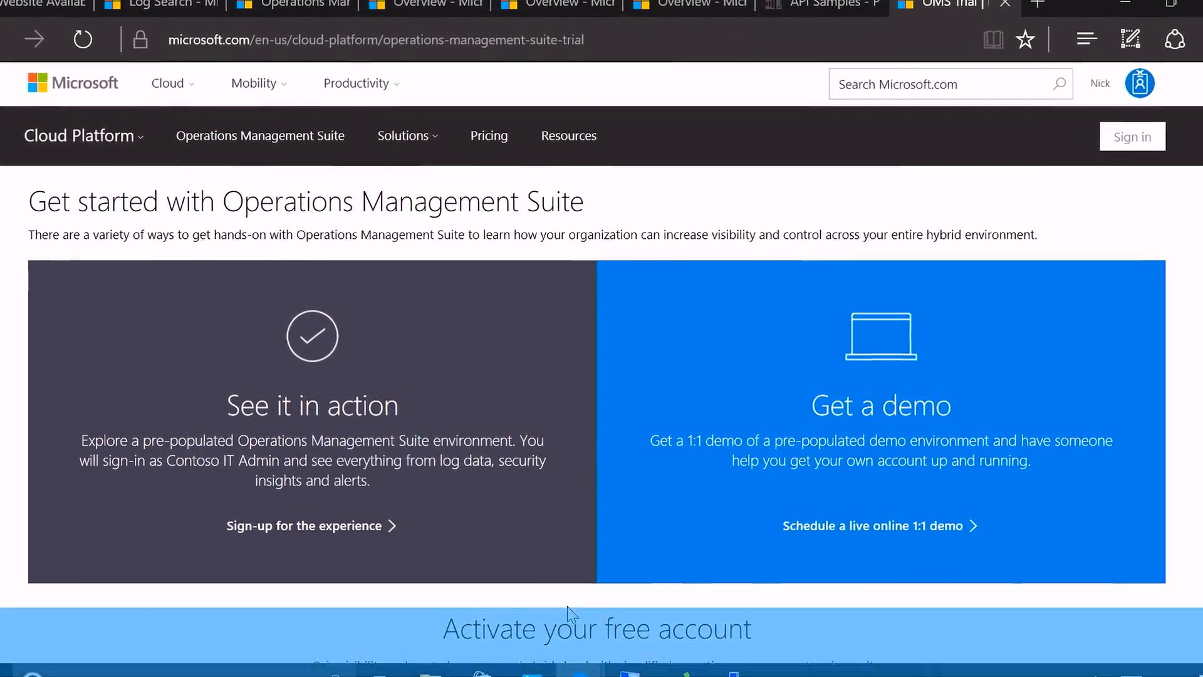
pyautogui.scroll(-3)
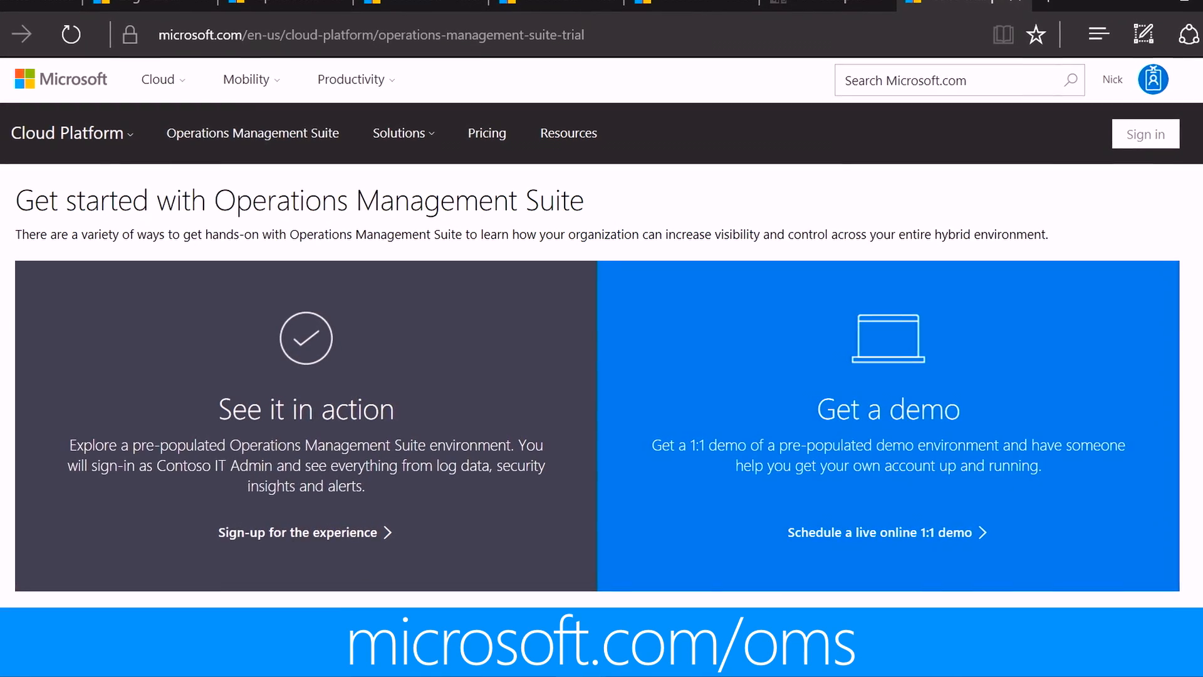